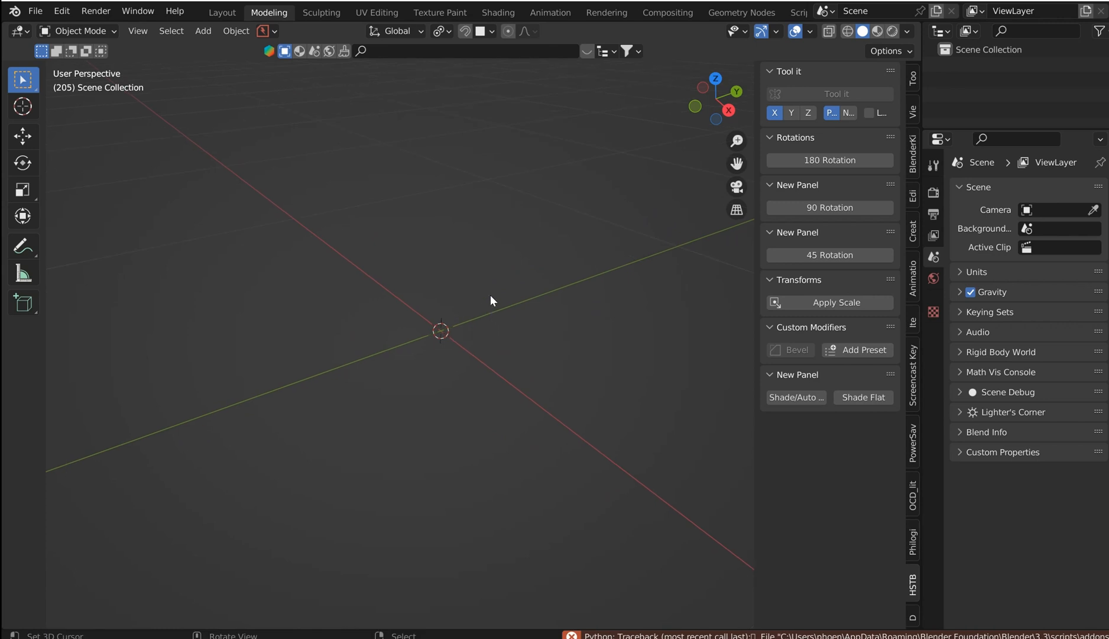
# Step: Add a UV sphere to the scene and enter Edit Mode on its mesh
pyautogui.click(204, 31)
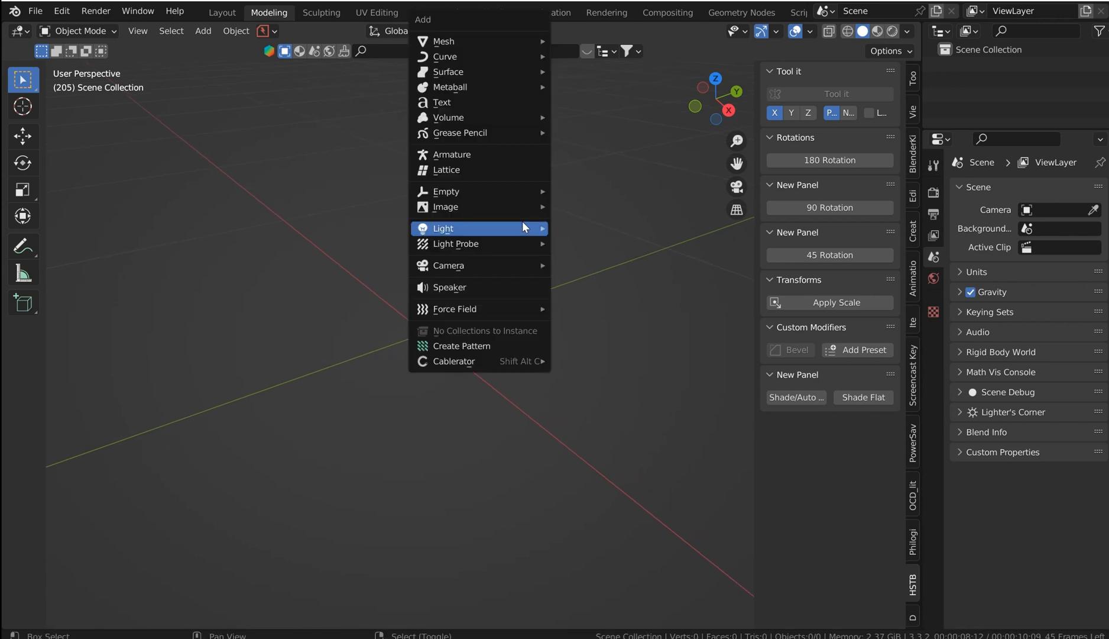
pyautogui.moveTo(444, 42)
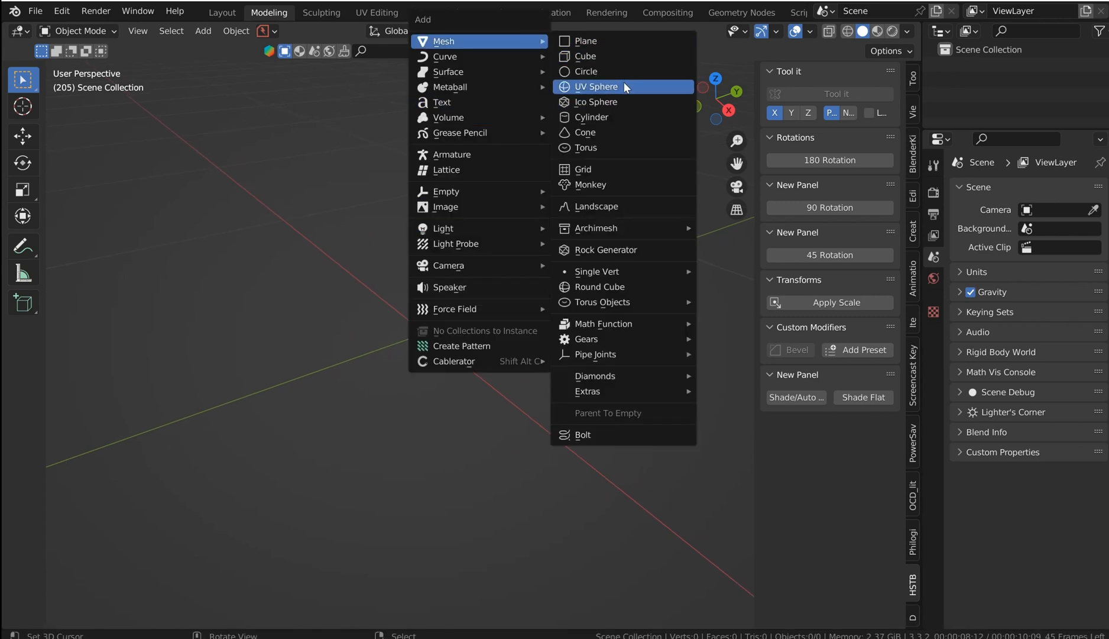
pyautogui.click(596, 86)
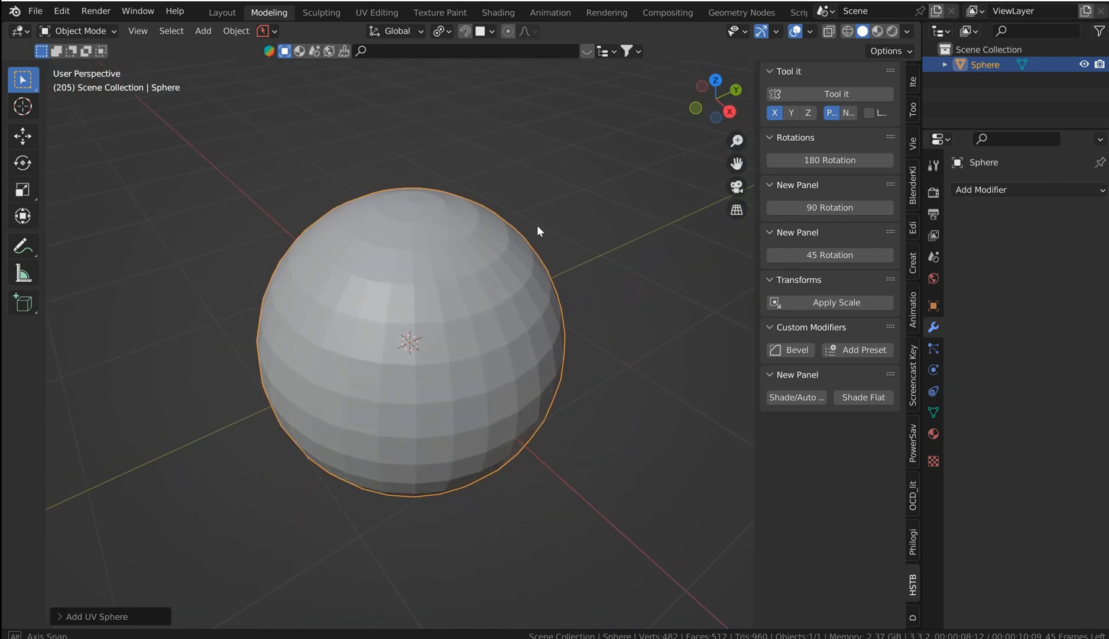
pyautogui.moveTo(538, 230); pyautogui.dragTo(475, 214)
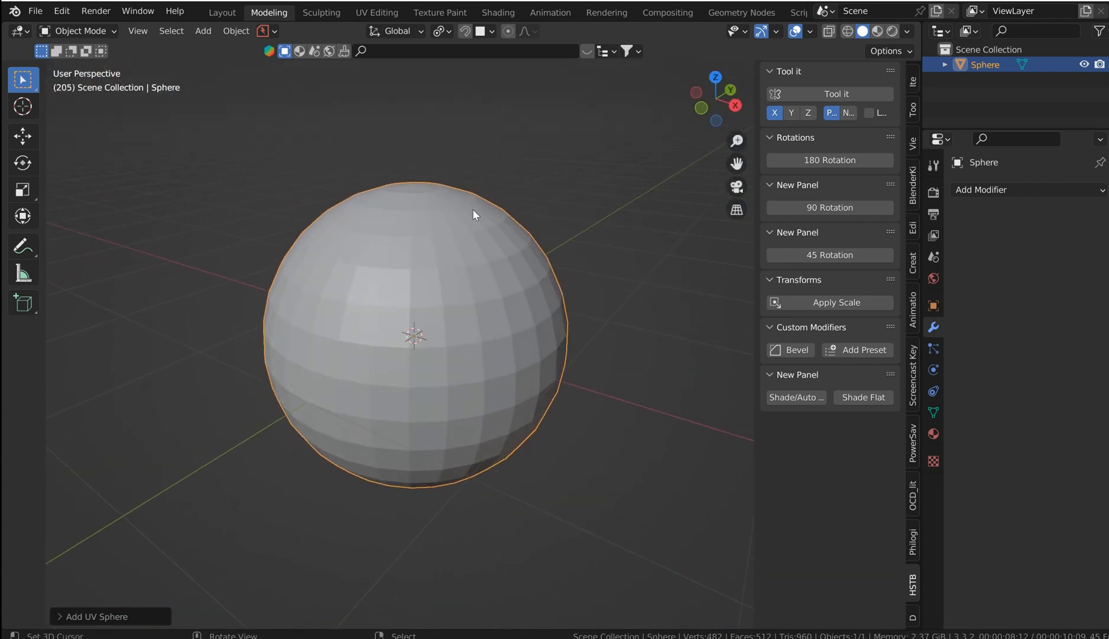
pyautogui.press('Tab')
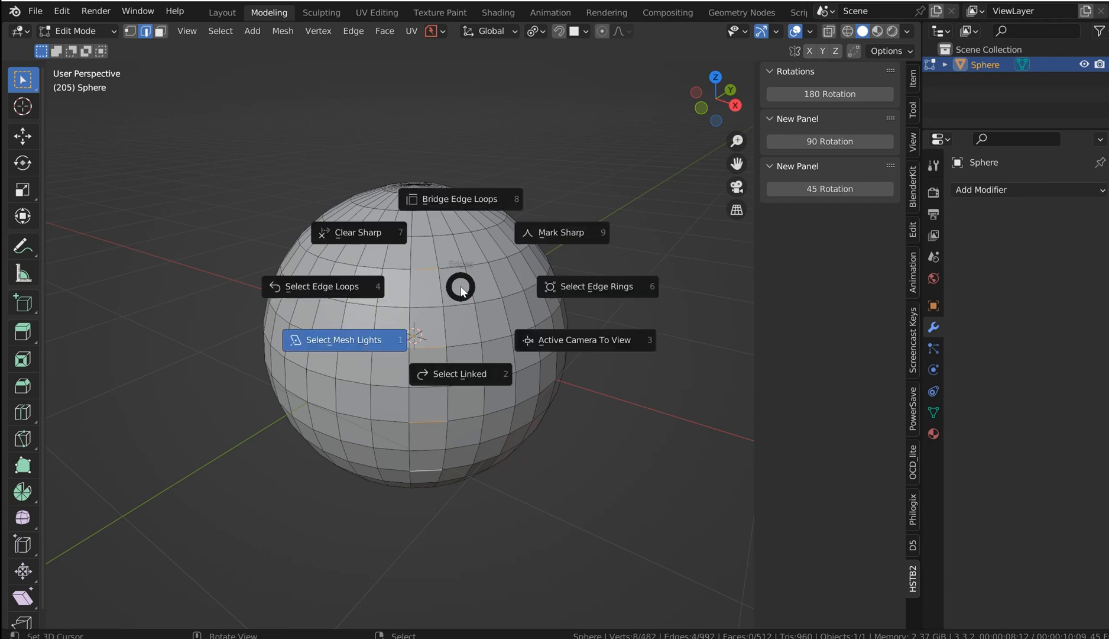
pyautogui.moveTo(344, 285)
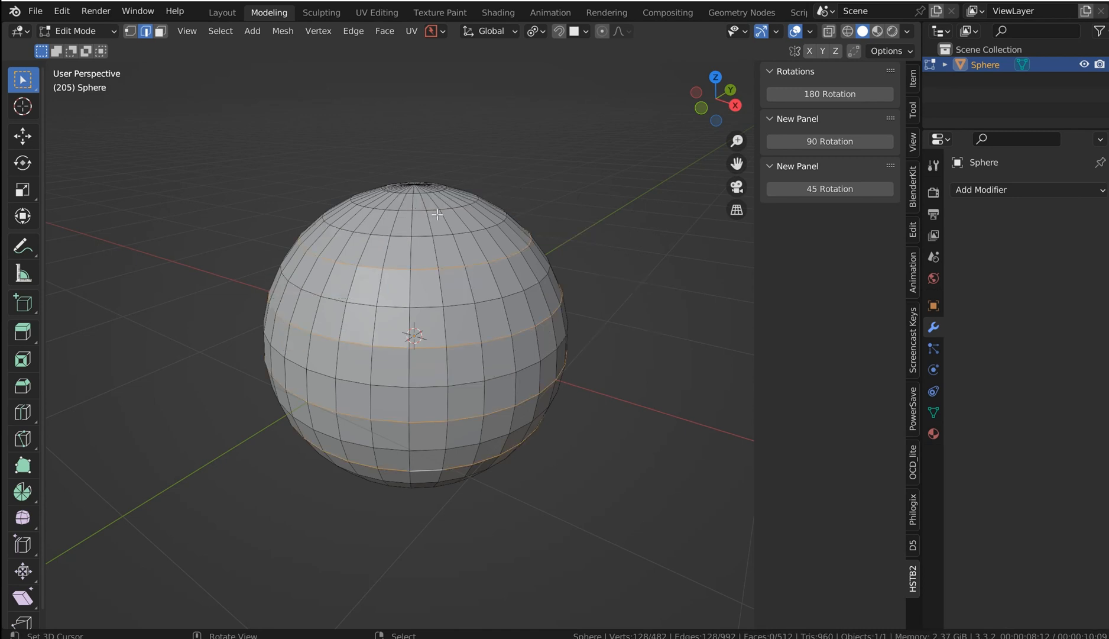
pyautogui.moveTo(489, 267)
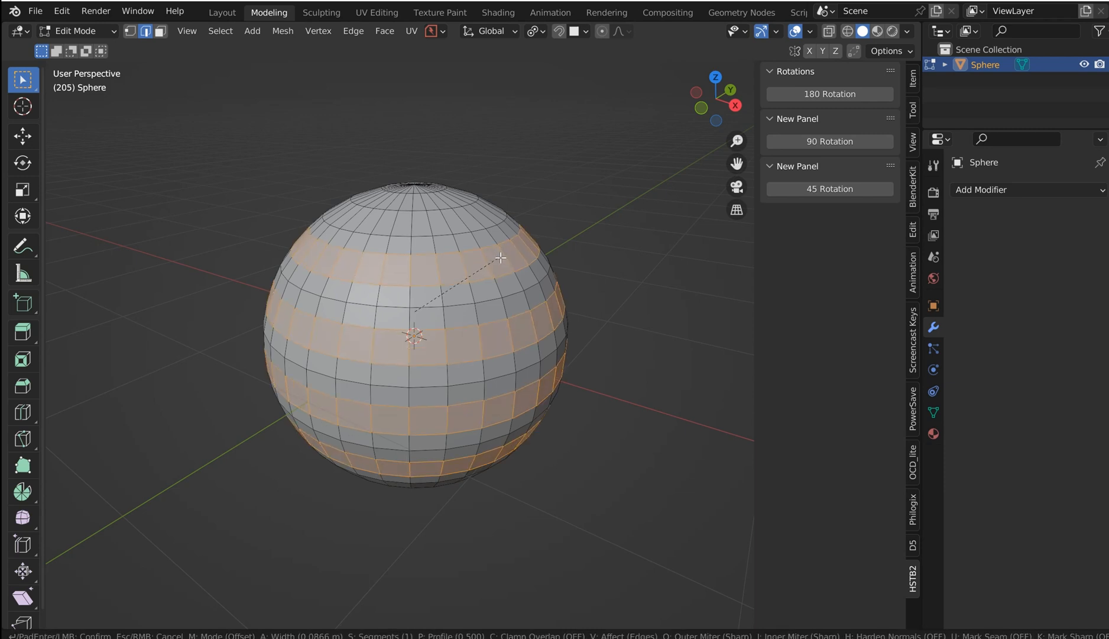
# Step: Bevel the selected edge loops into strips and extrude them along their normals as raised rings
pyautogui.click(502, 258)
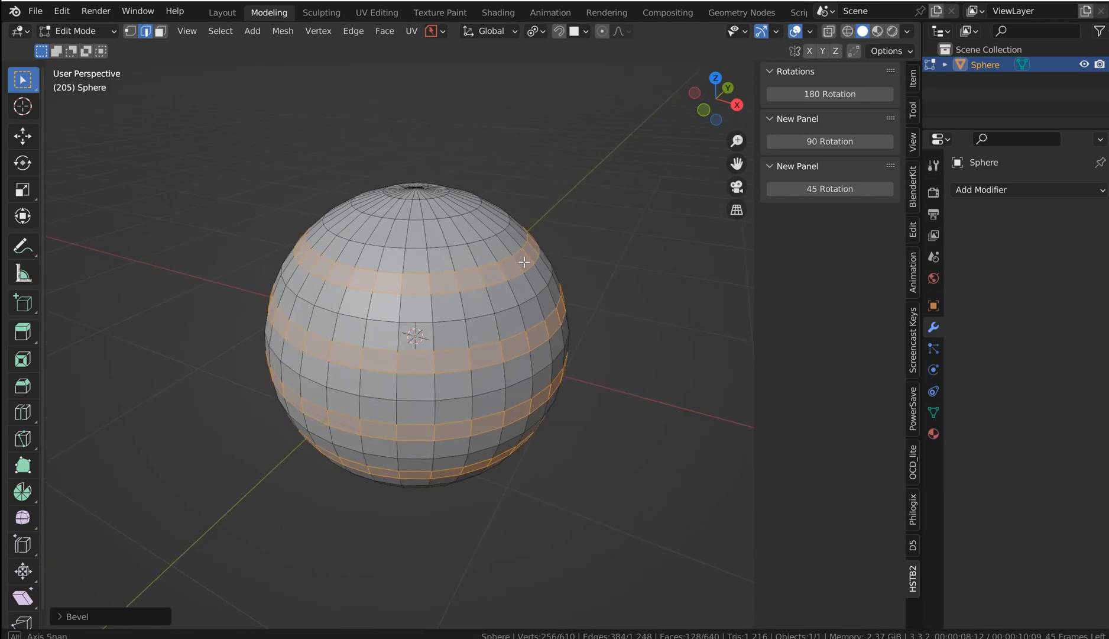
pyautogui.rightClick(524, 262)
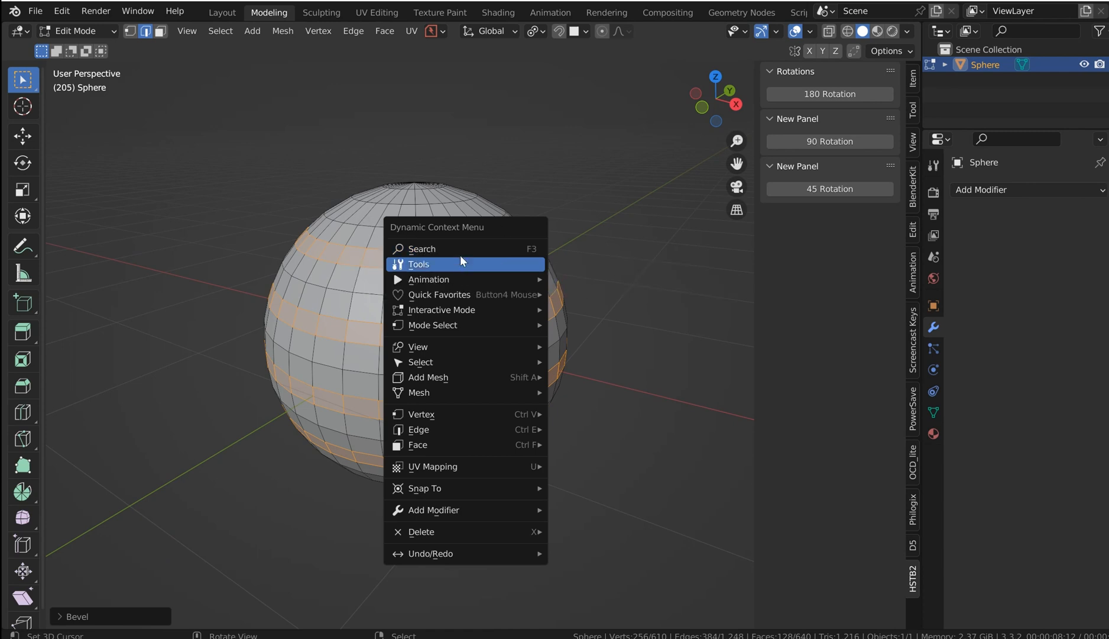
pyautogui.click(422, 248)
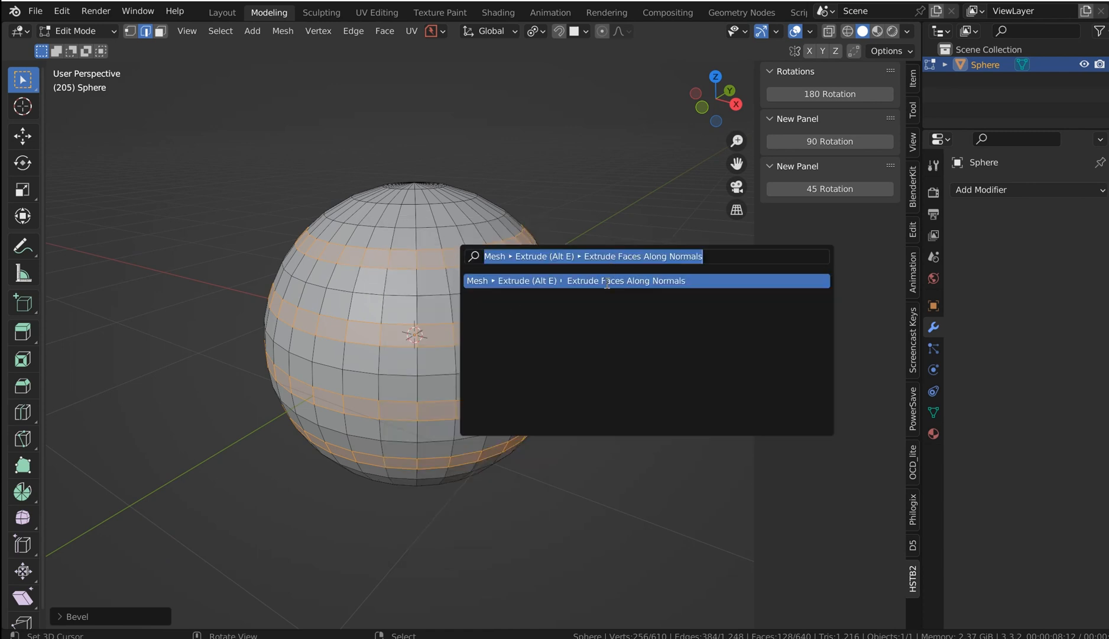
pyautogui.click(626, 281)
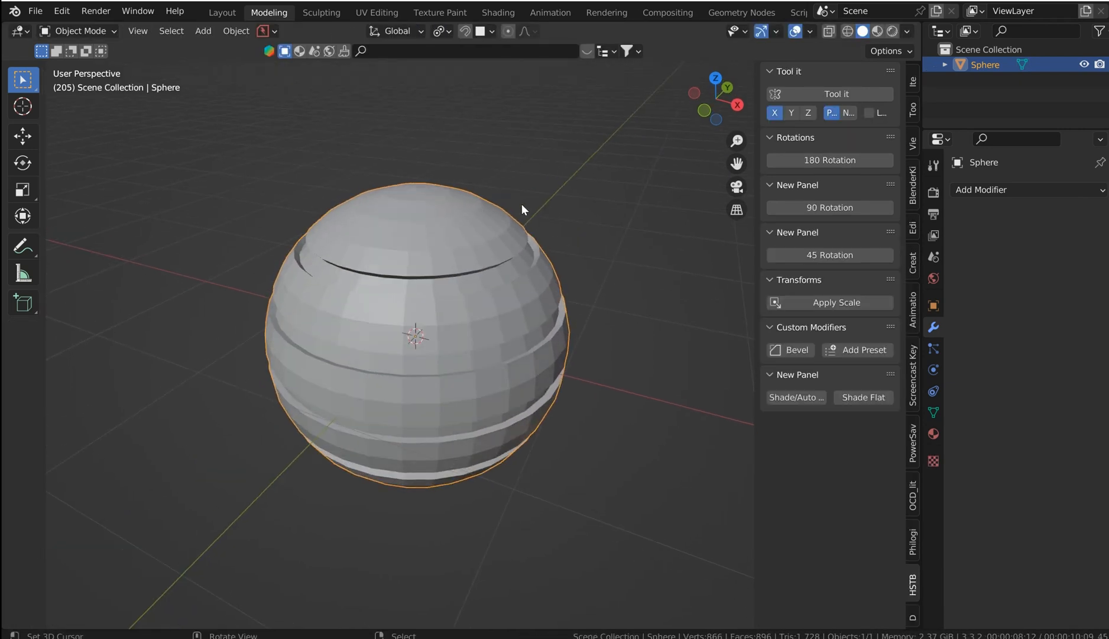
# Step: Delete the top cap and extrude an inner rim so the sphere becomes an open pot
pyautogui.press('Tab')
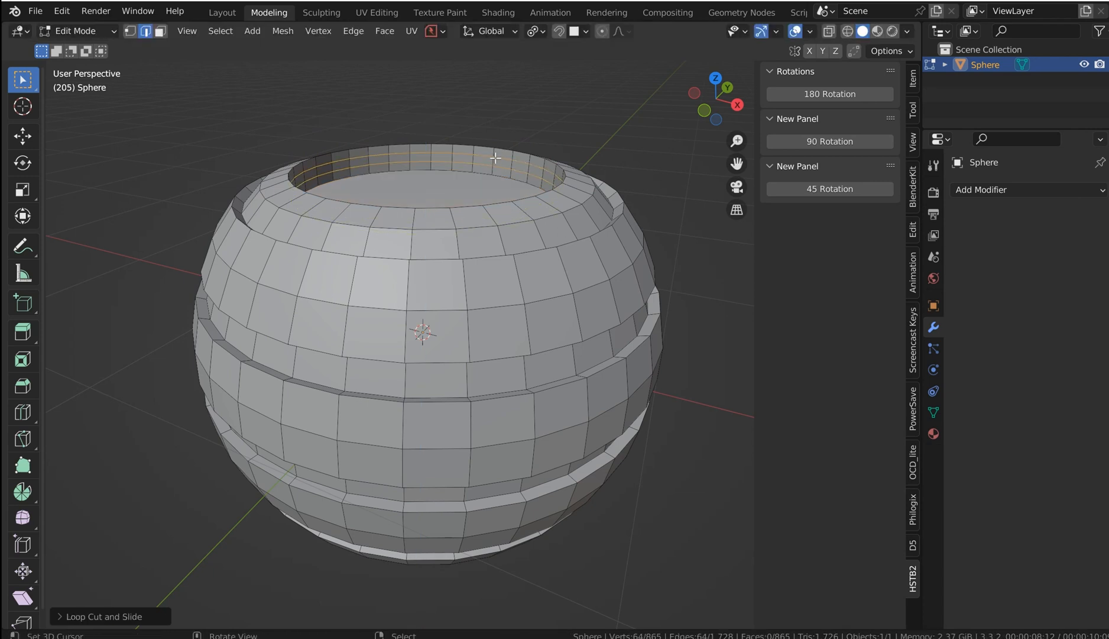
pyautogui.press('Tab')
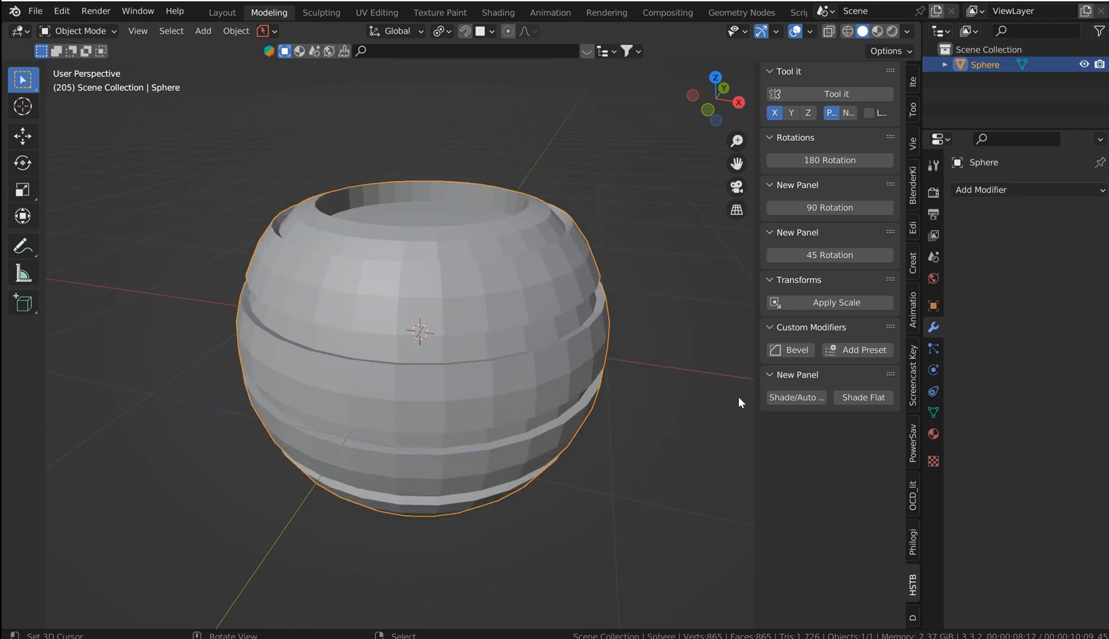
pyautogui.moveTo(800, 354)
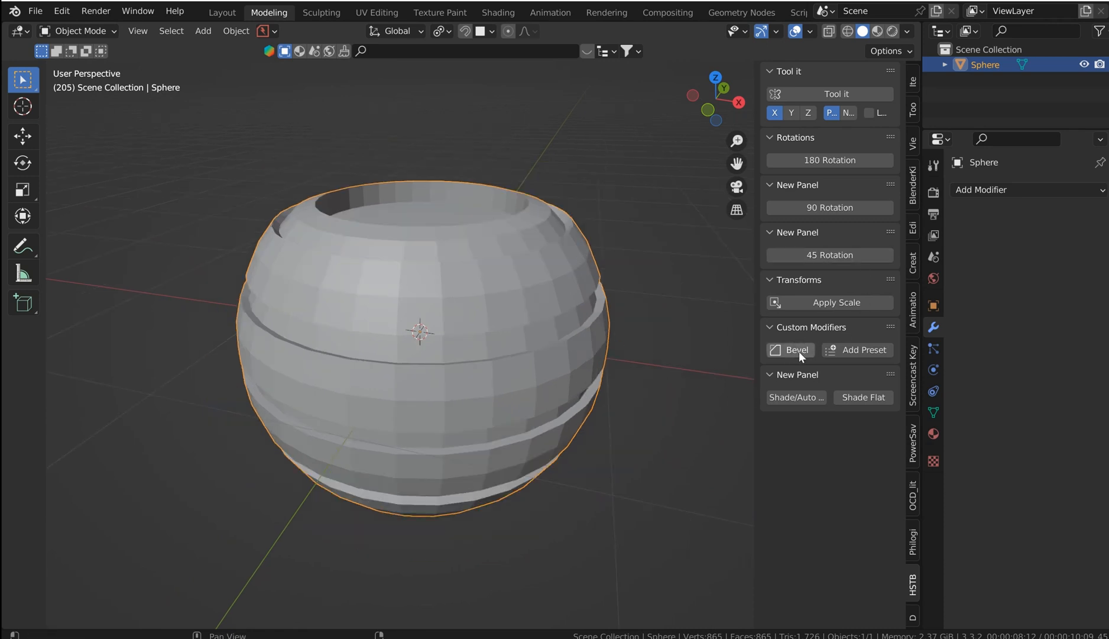
# Step: Add a Bevel modifier at 0.008 m with 4 segments and shade the whole pot smooth
pyautogui.click(790, 348)
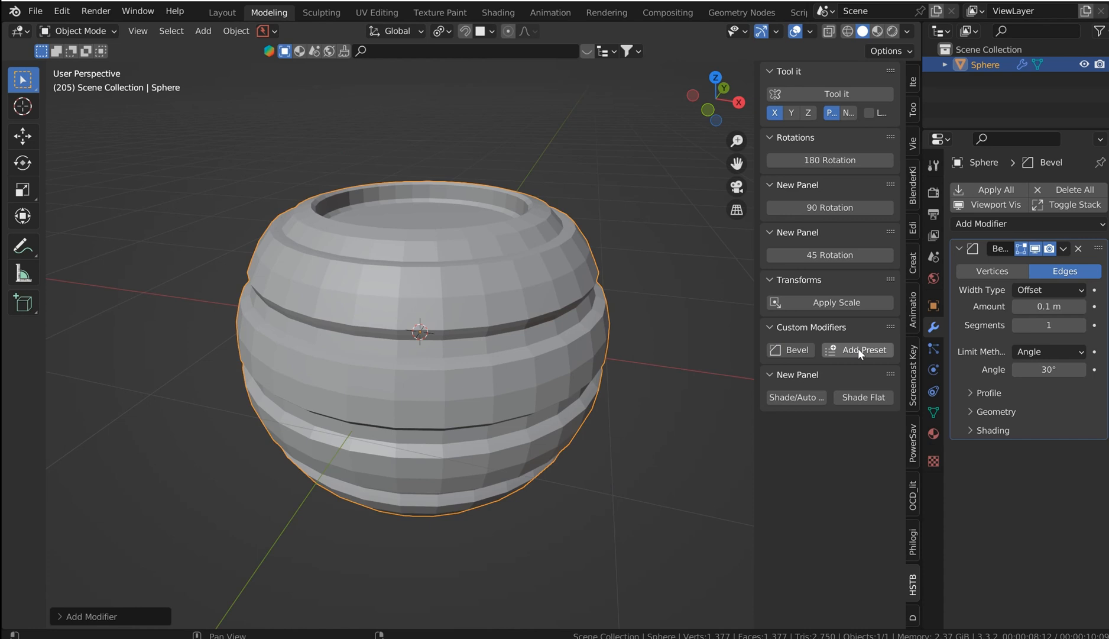
pyautogui.click(863, 348)
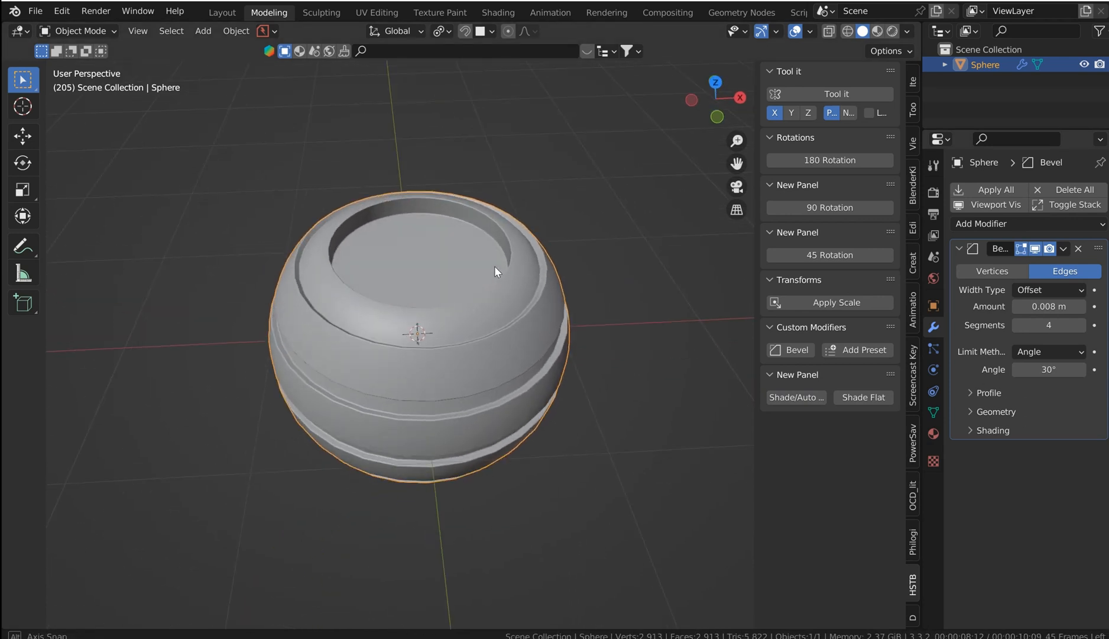
pyautogui.moveTo(496, 272); pyautogui.dragTo(473, 235)
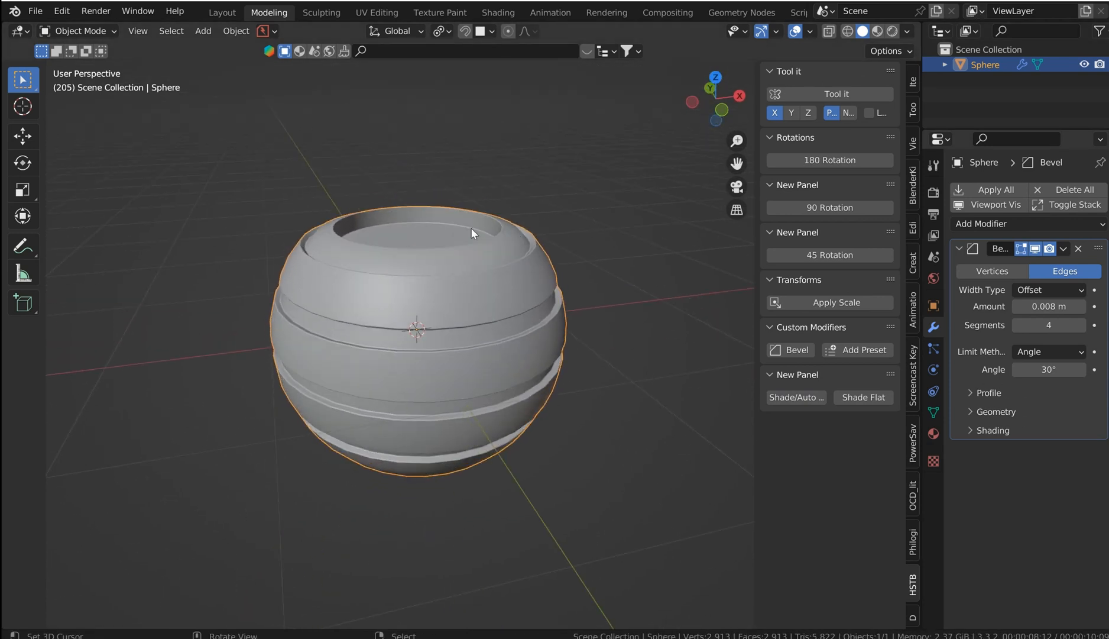
pyautogui.press('Tab')
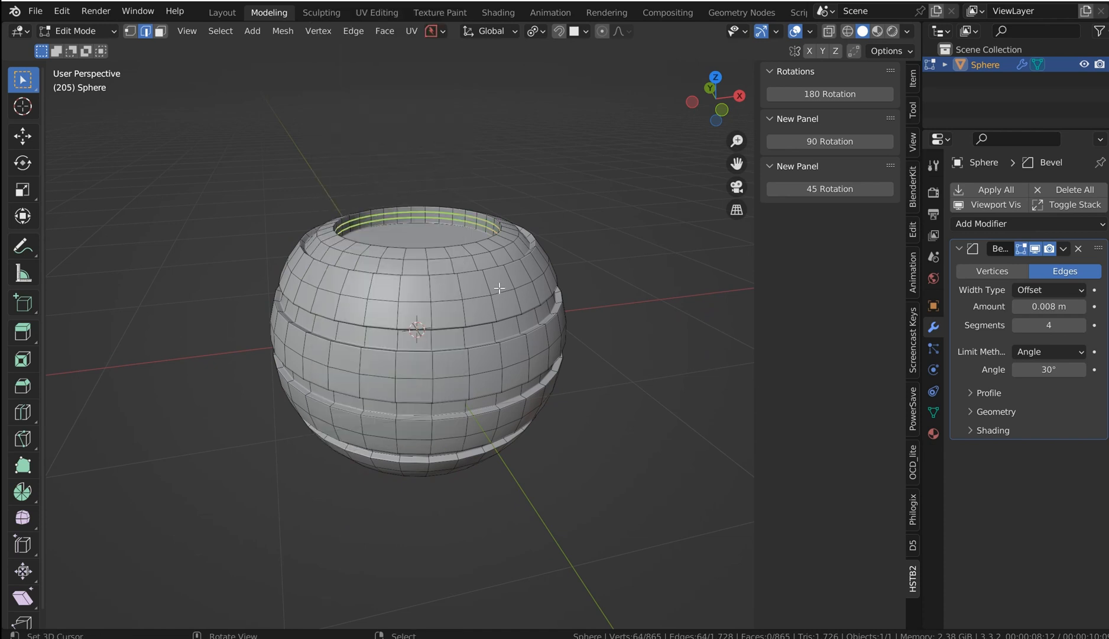
pyautogui.press('A')
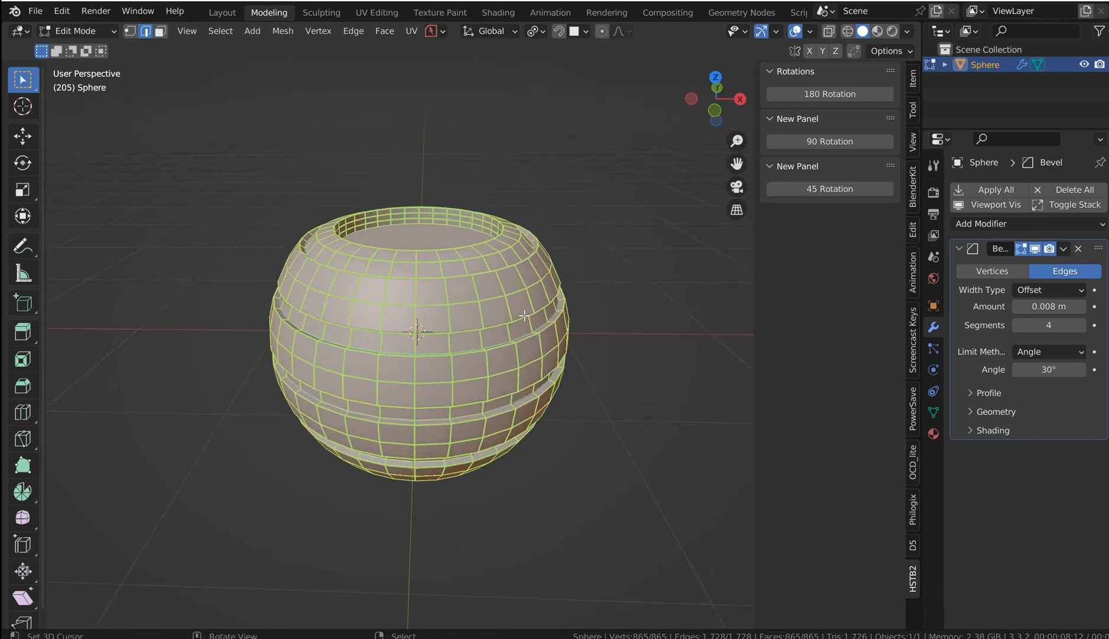
pyautogui.click(253, 30)
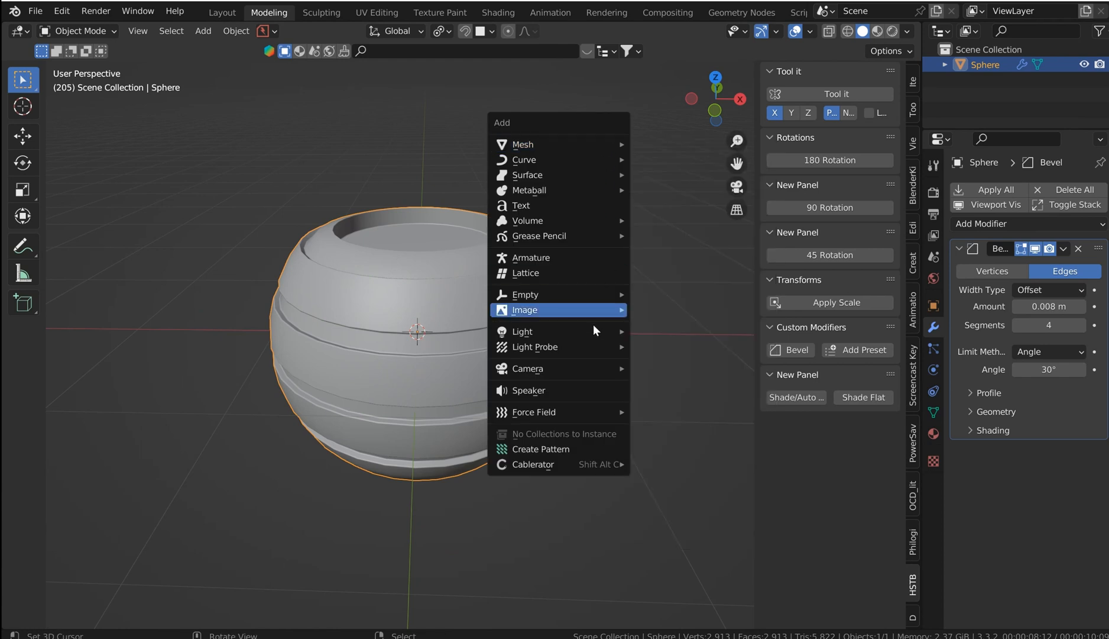
# Step: Add a camera and a plane bent into a floor-and-wall backdrop, previewed in Rendered shading
pyautogui.click(528, 368)
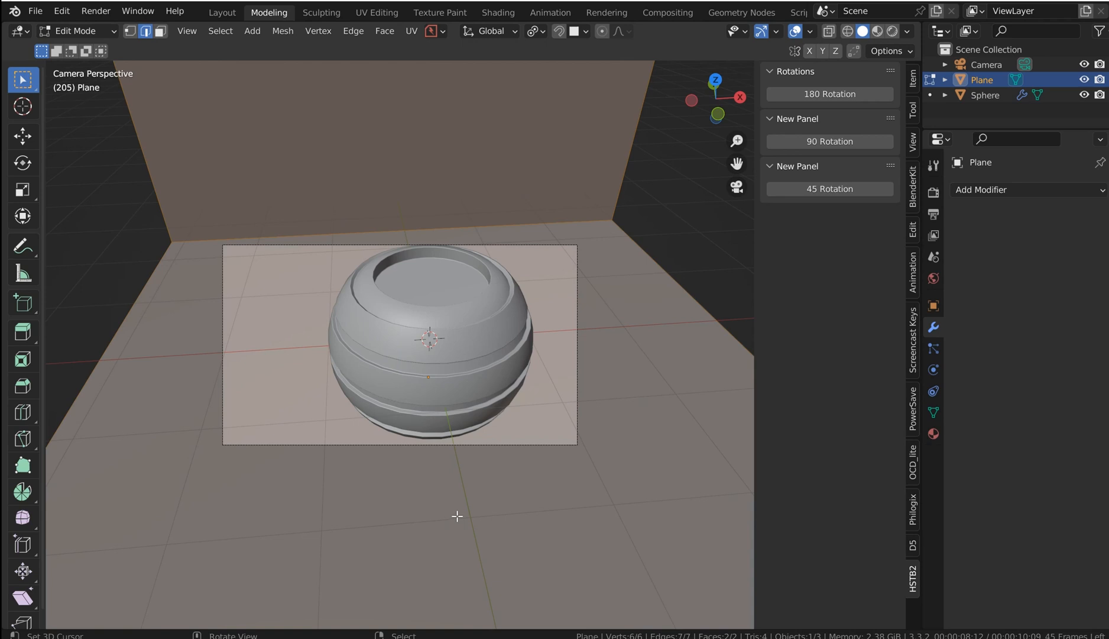
pyautogui.moveTo(482, 496)
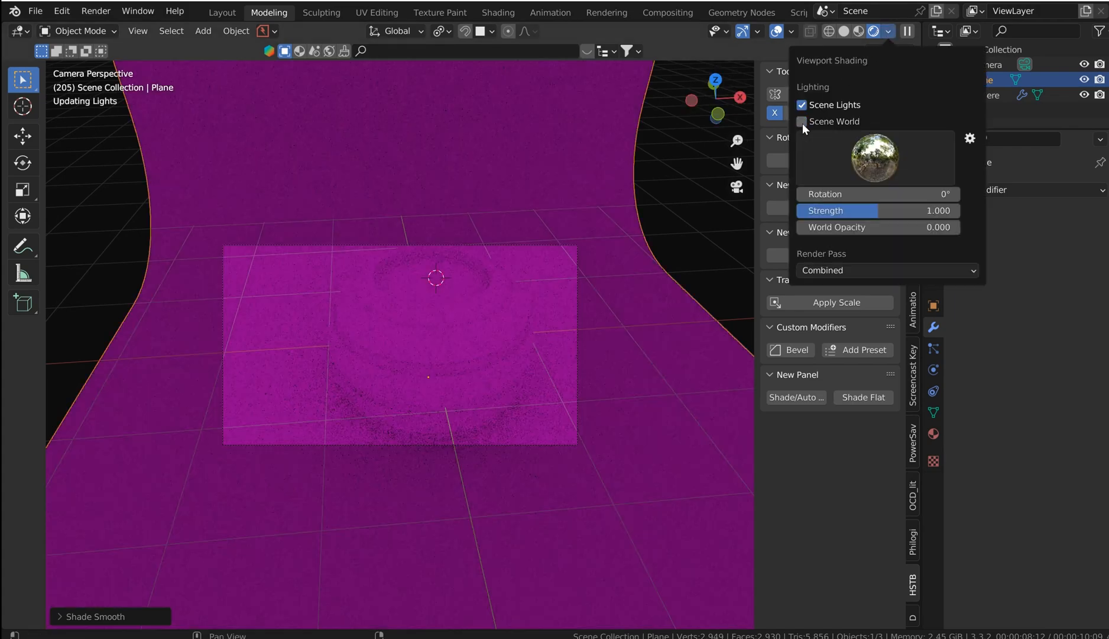
# Step: Preview with world lighting and cap render sampling at 50 in Render Properties
pyautogui.click(802, 120)
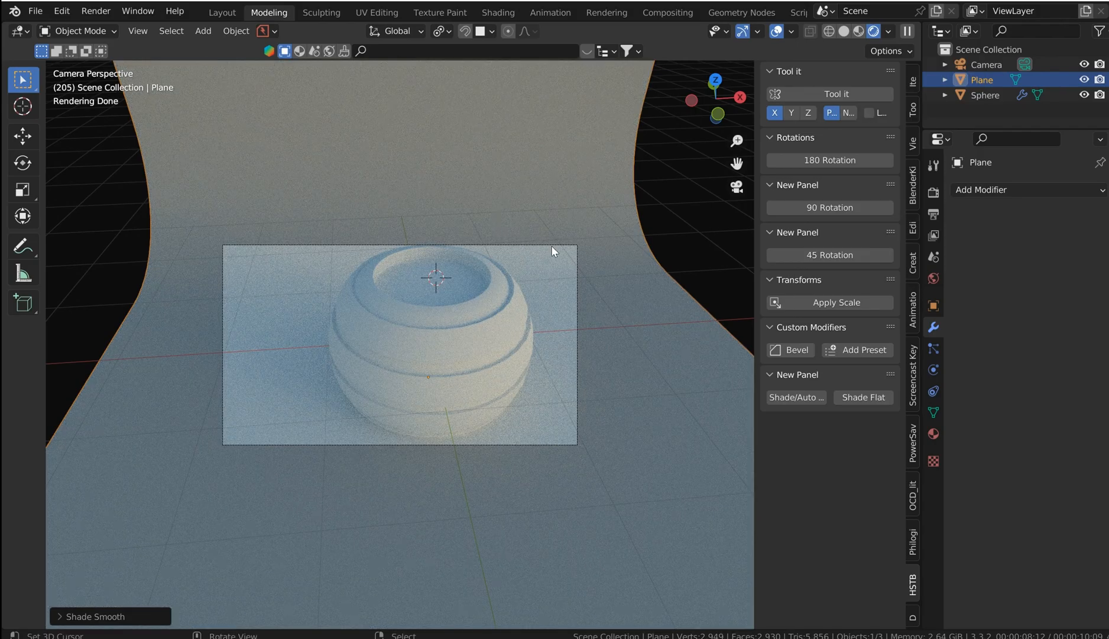
pyautogui.press('Tab')
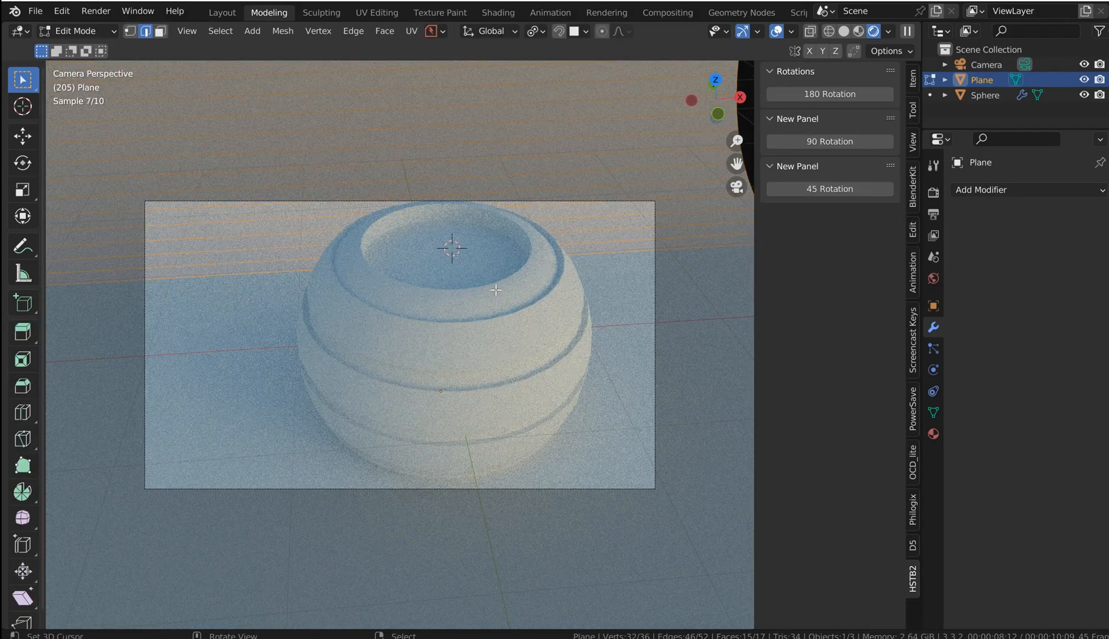
pyautogui.click(985, 95)
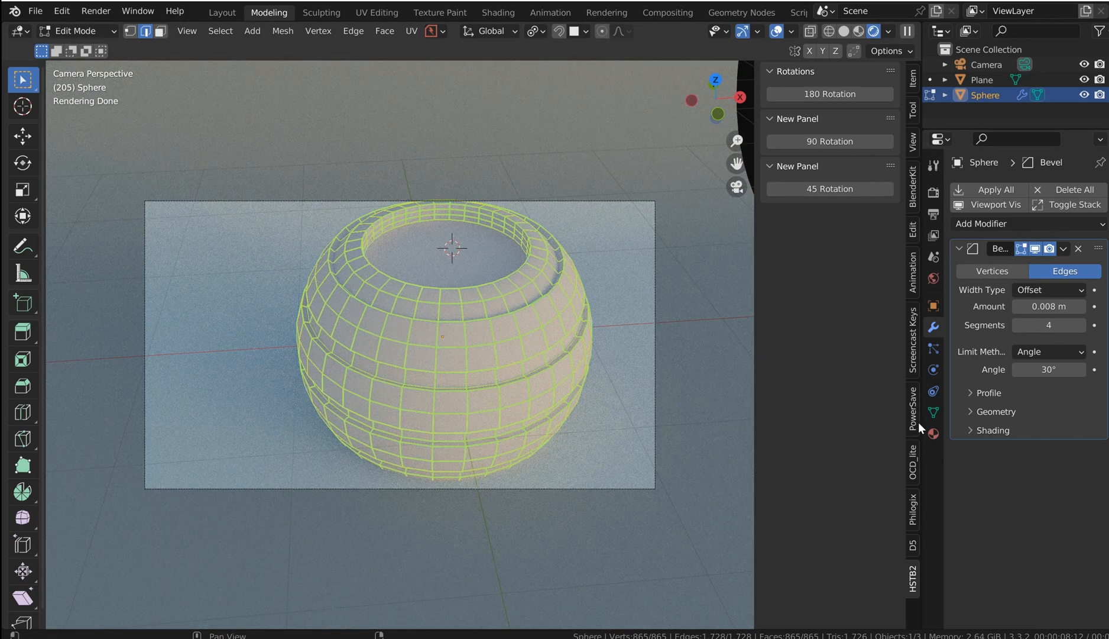
pyautogui.click(877, 213)
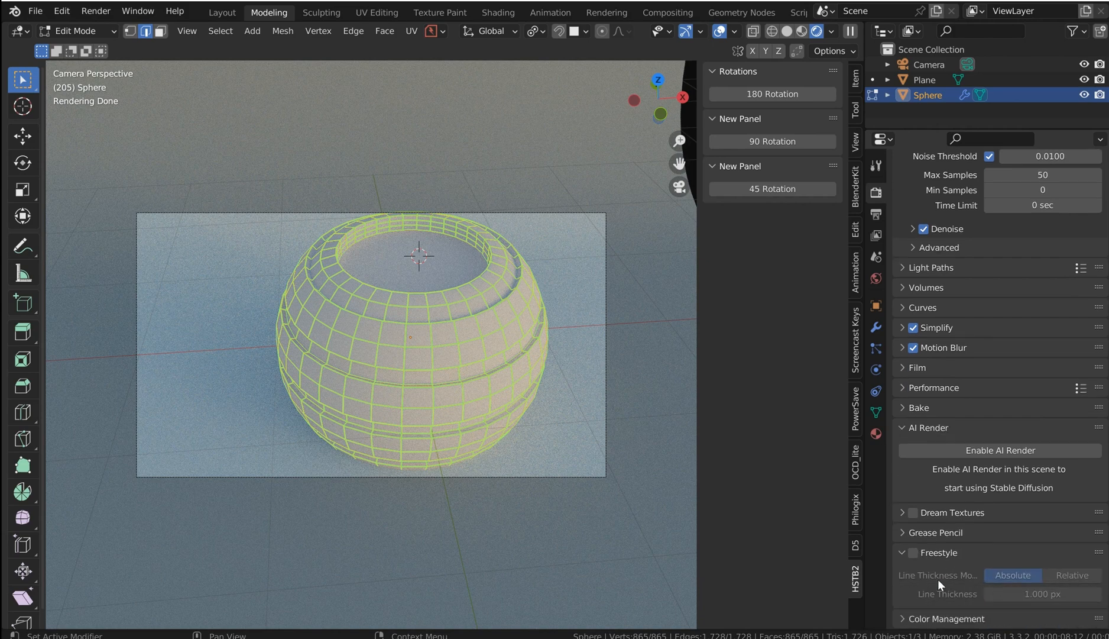
# Step: Enable Freestyle rendering and include Edge Mark in the line set's edge types
pyautogui.scroll(-3)
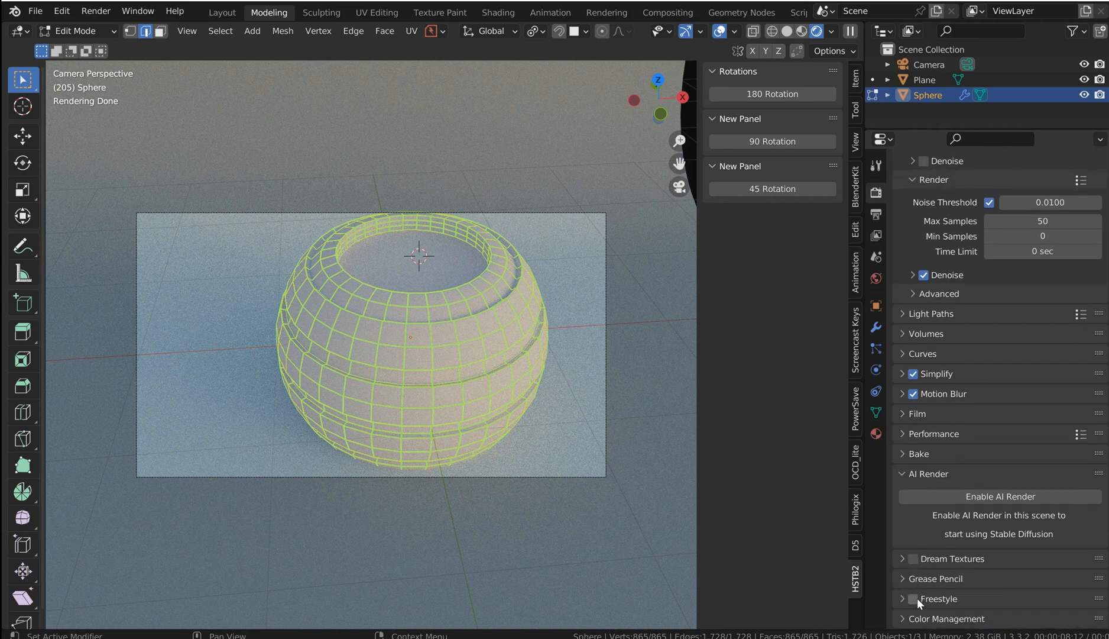
pyautogui.click(911, 598)
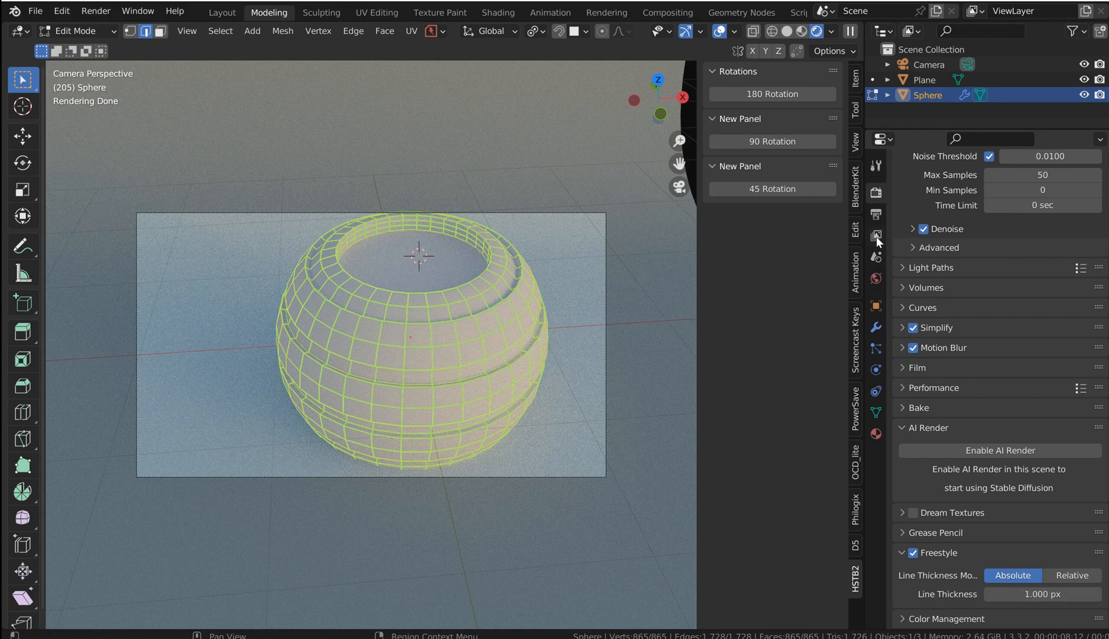
pyautogui.scroll(-3)
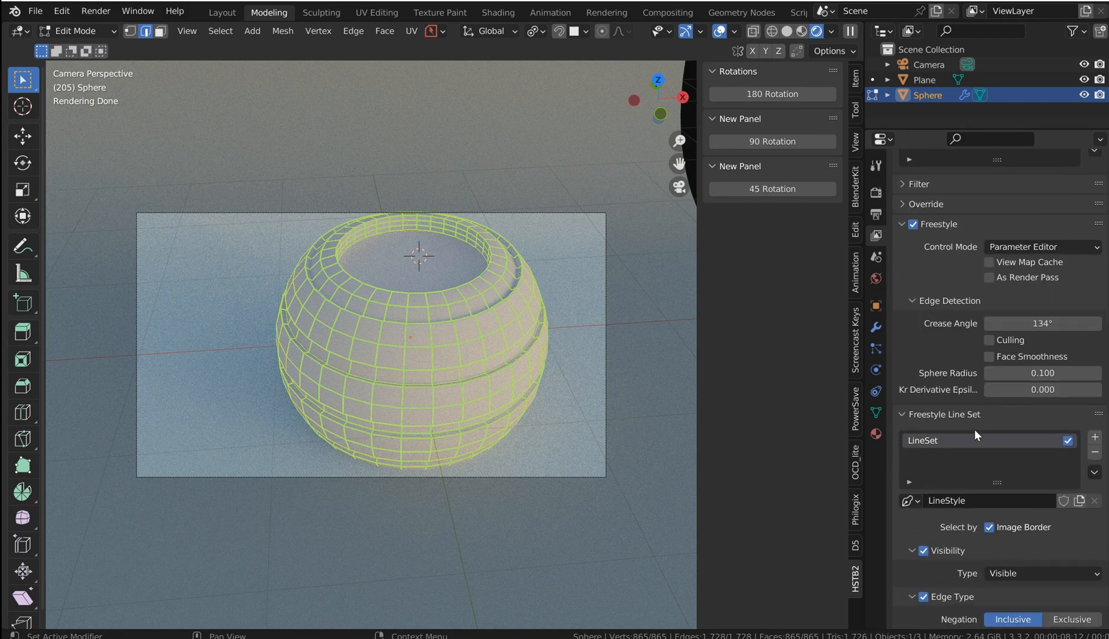
pyautogui.scroll(-3)
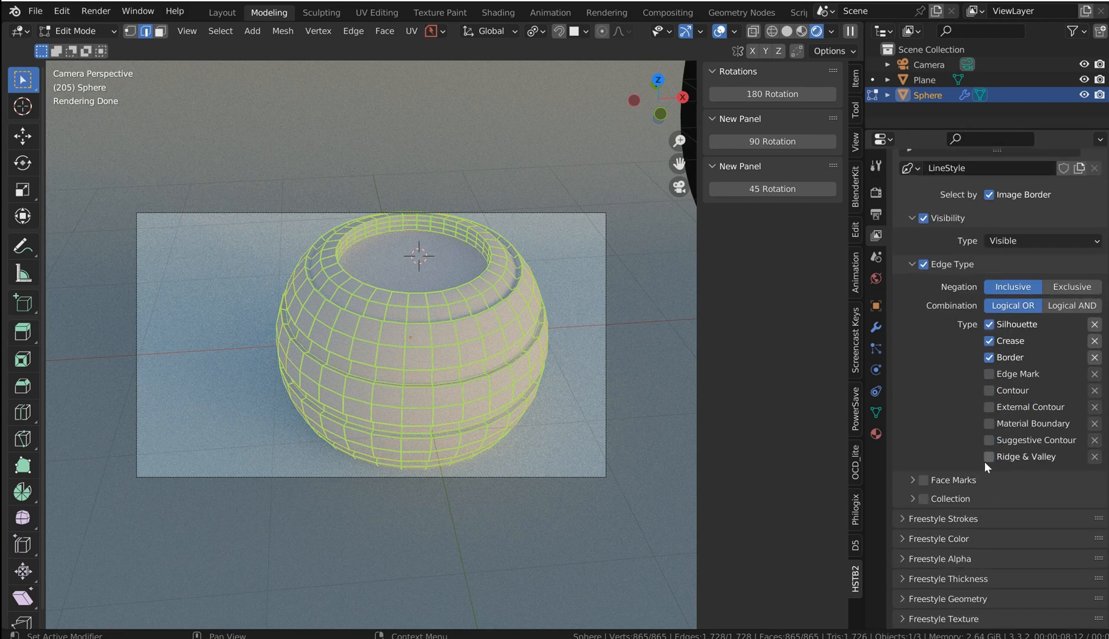
pyautogui.scroll(-3)
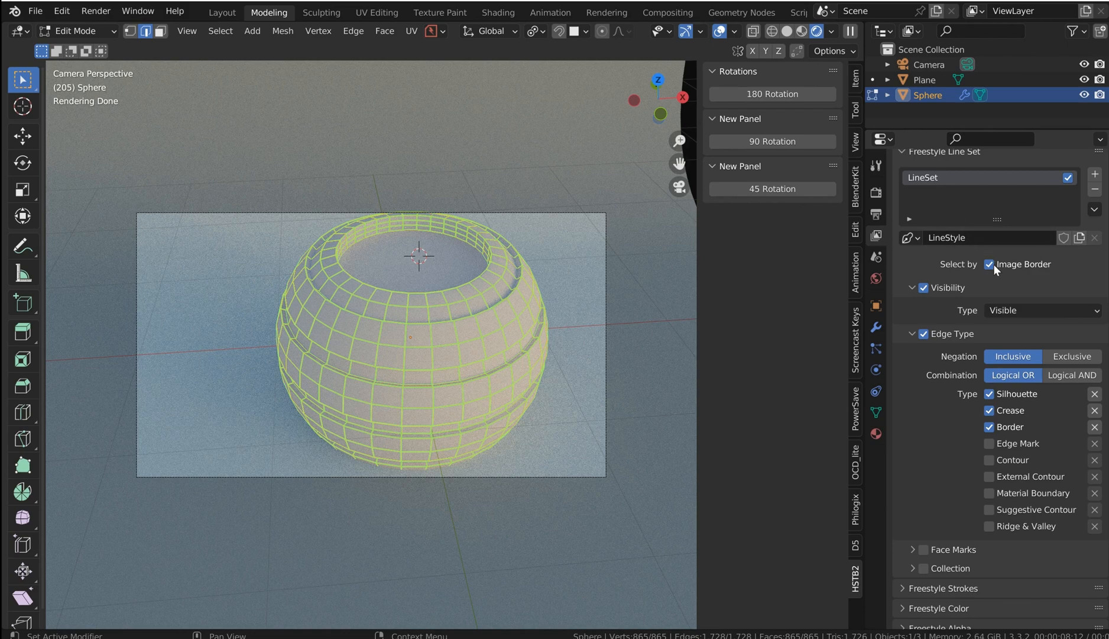
pyautogui.click(989, 444)
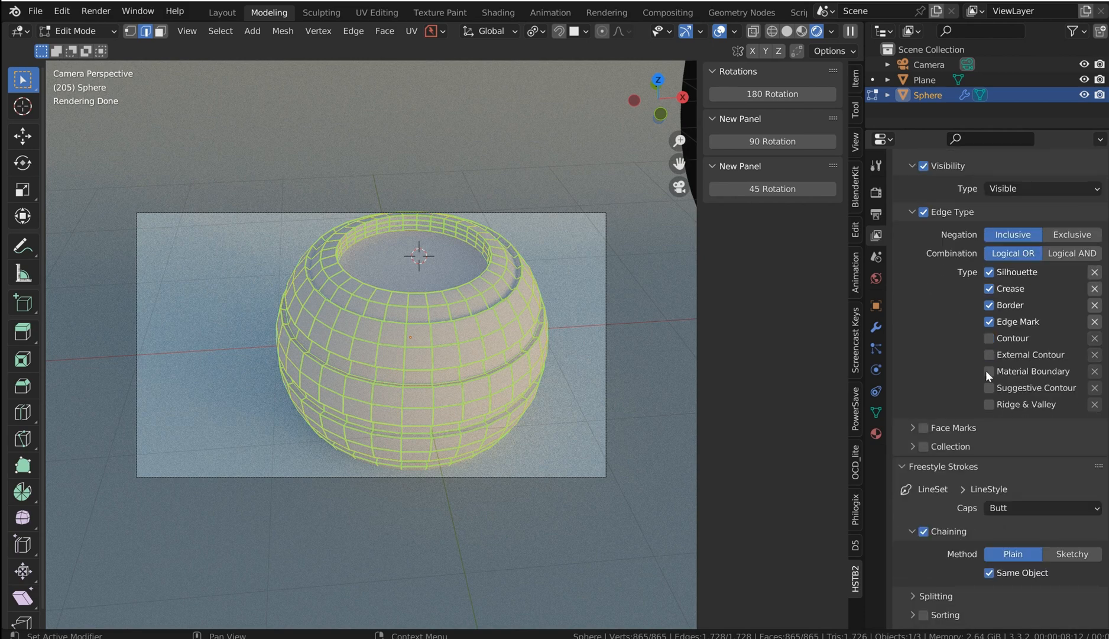
pyautogui.moveTo(450, 228)
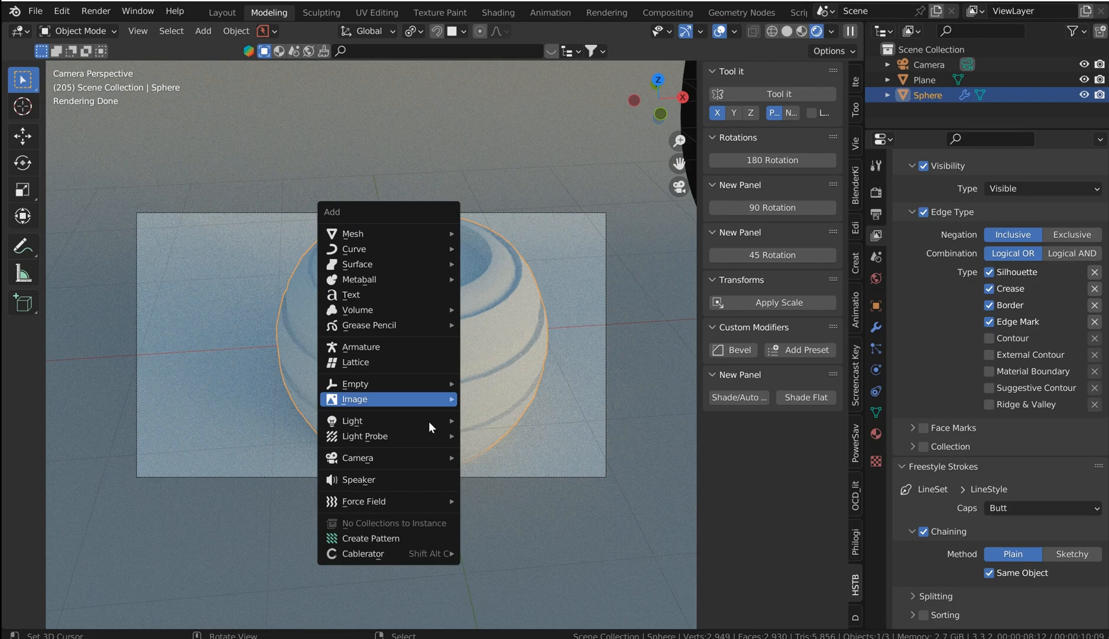
pyautogui.moveTo(352, 420)
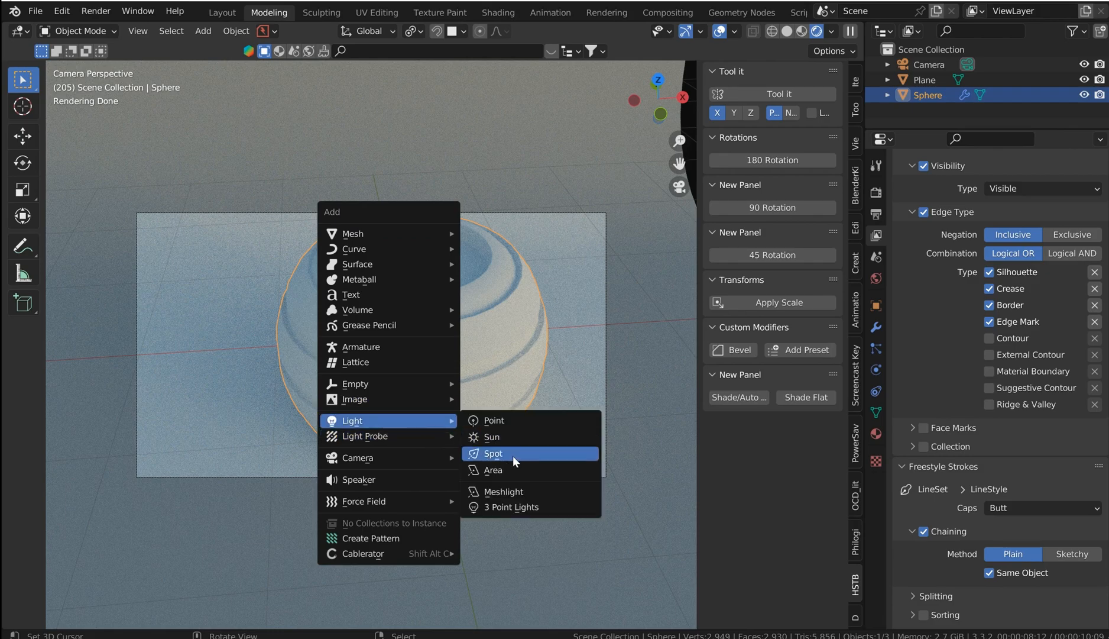
# Step: Add a spot light above the pot with 90° spot size, previewing with the scene's own world
pyautogui.click(499, 452)
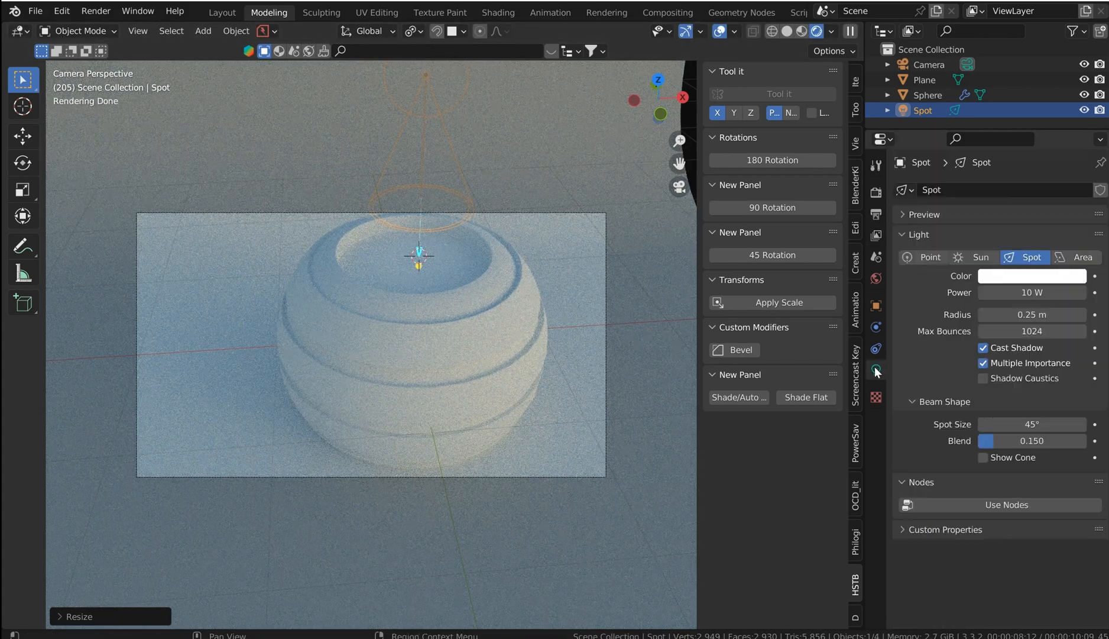
pyautogui.doubleClick(1031, 423)
pyautogui.write('90')
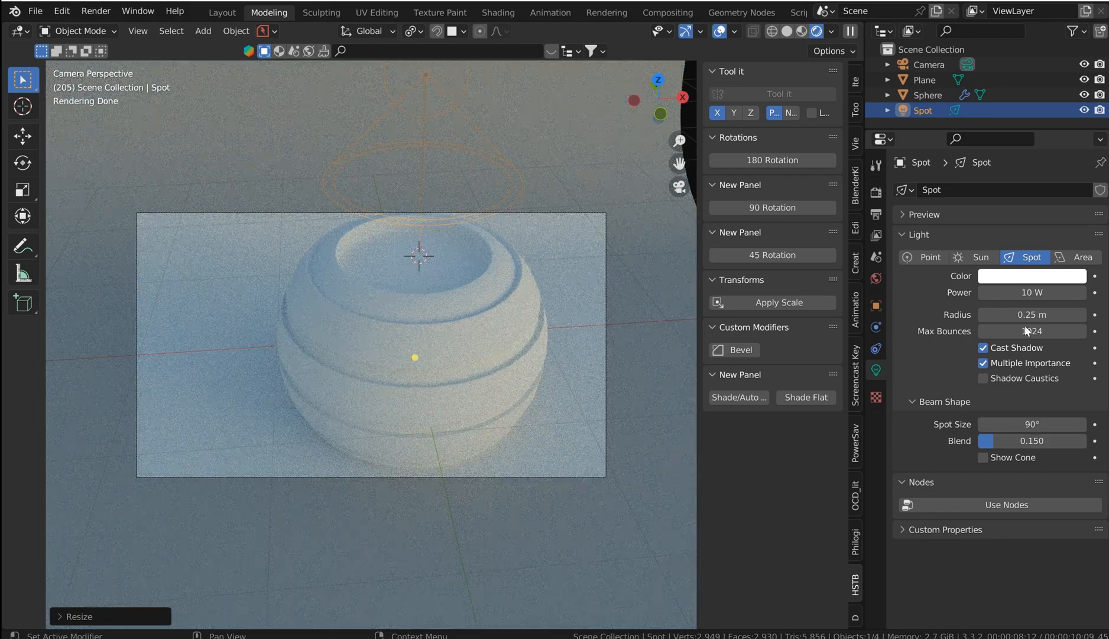
pyautogui.click(827, 30)
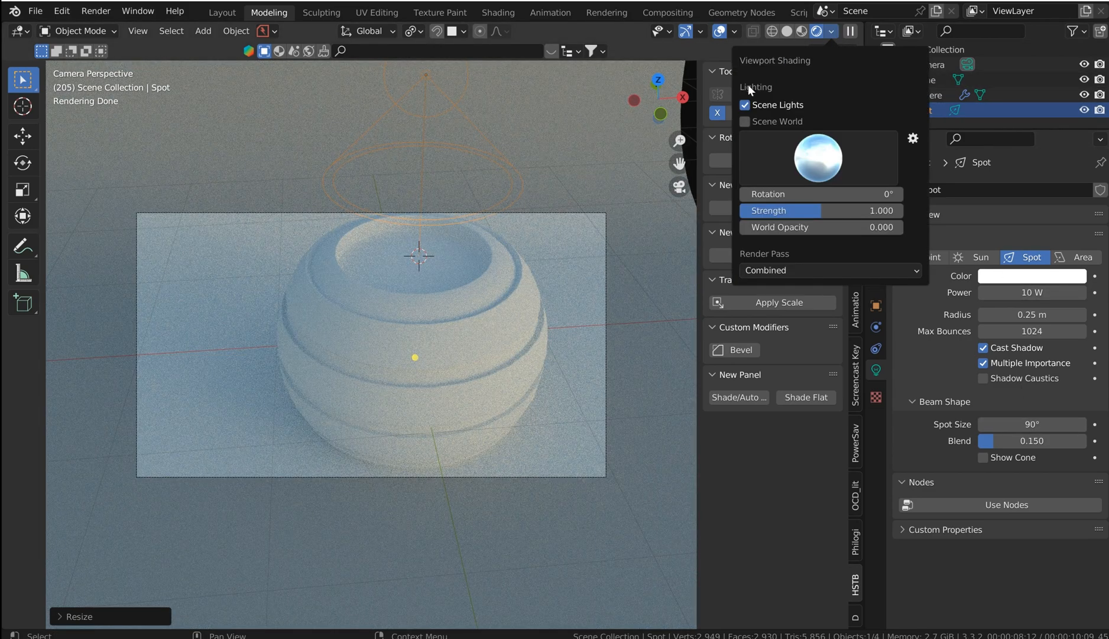
pyautogui.moveTo(749, 124)
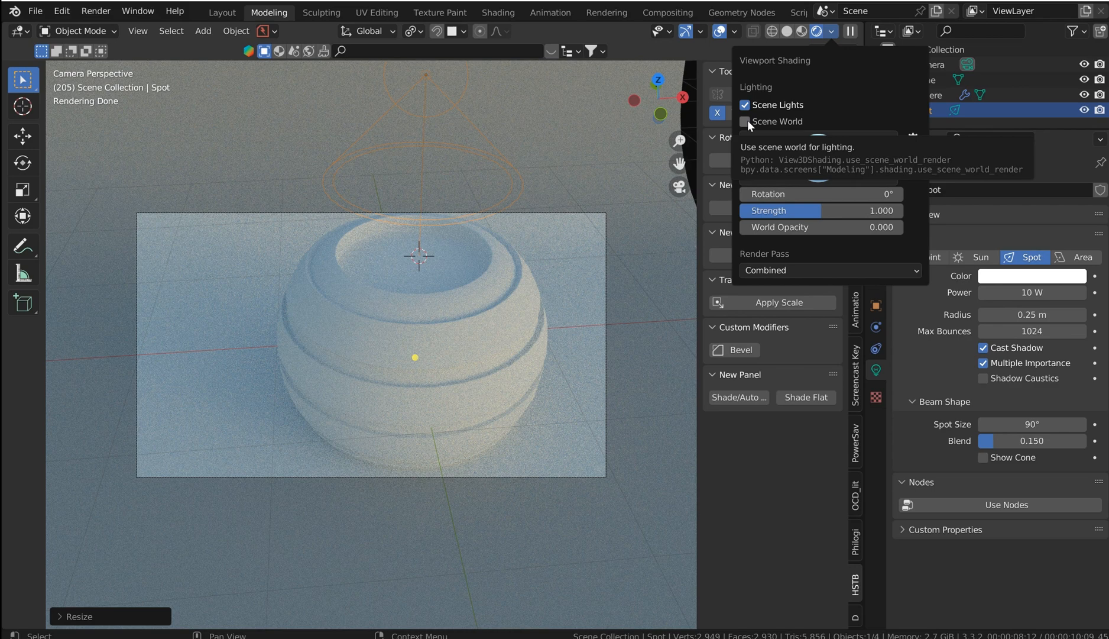
pyautogui.click(745, 120)
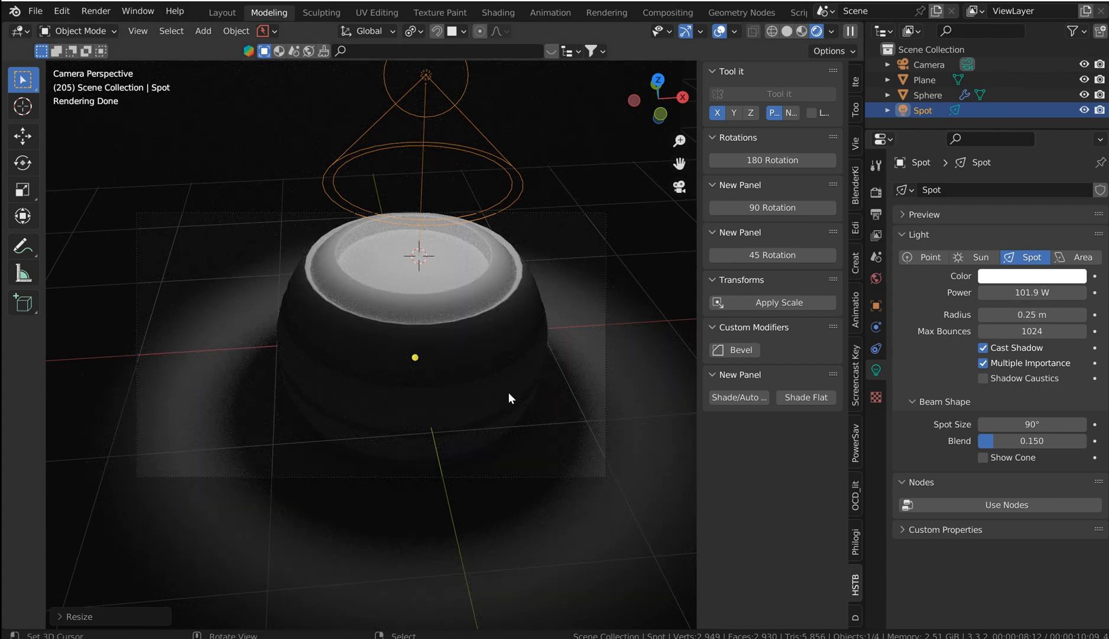
pyautogui.click(204, 31)
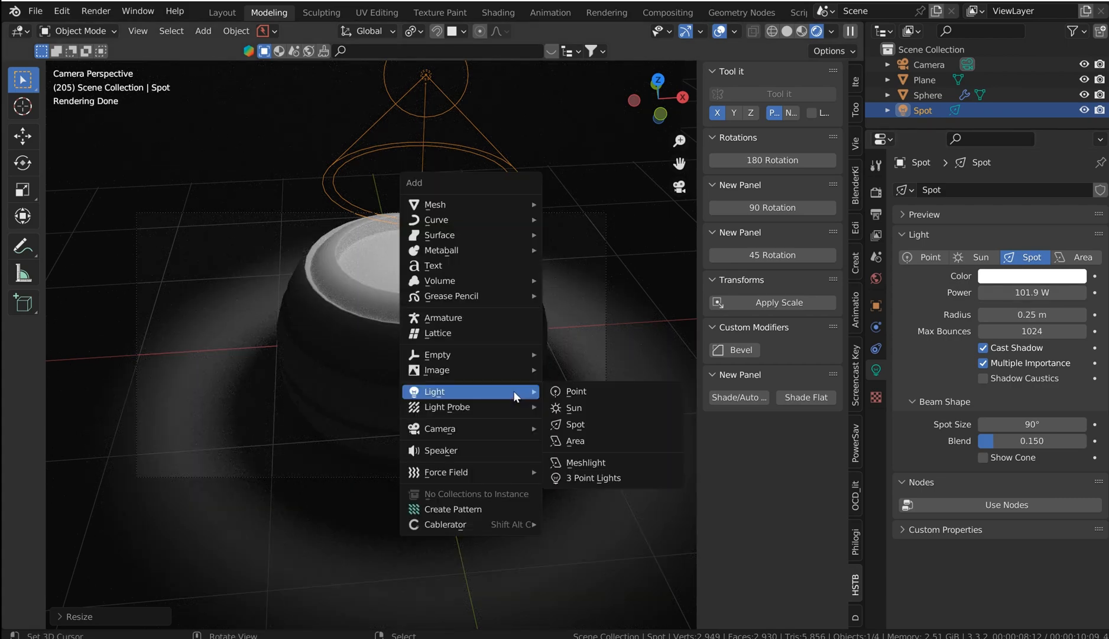
# Step: Add a point light beside the pot and raise the pale-blue spot light to 343.2 W
pyautogui.click(576, 391)
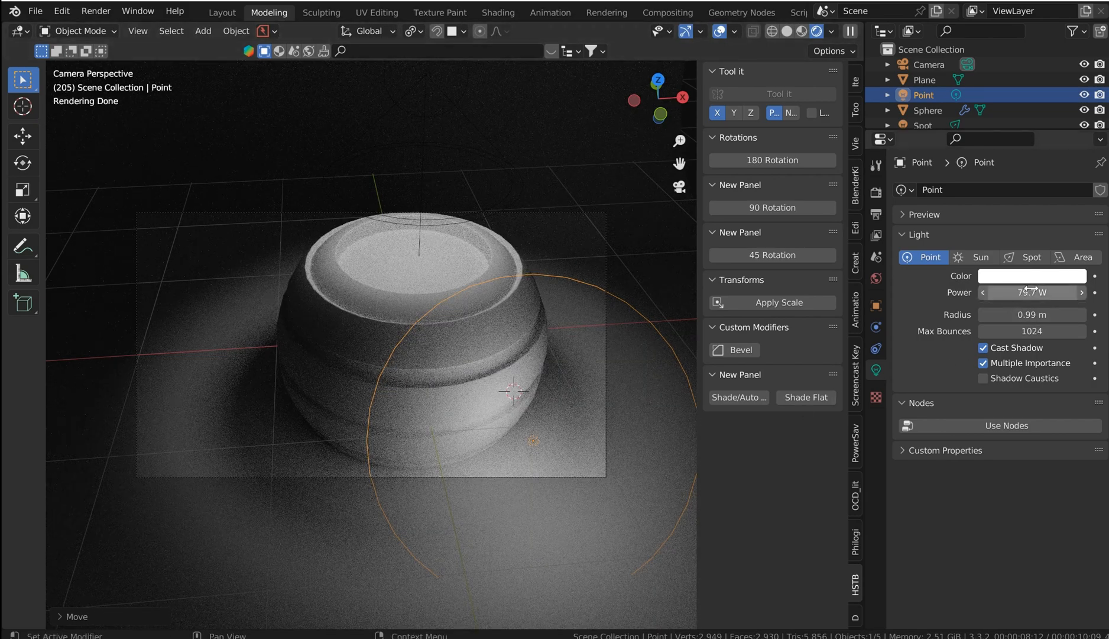
pyautogui.click(1031, 276)
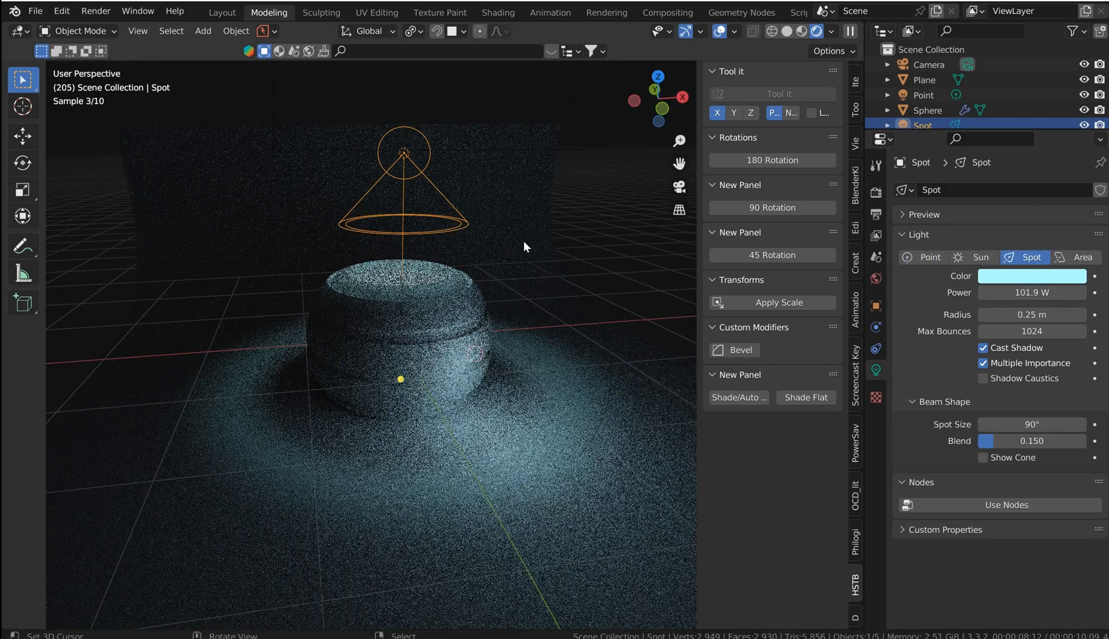
pyautogui.click(925, 79)
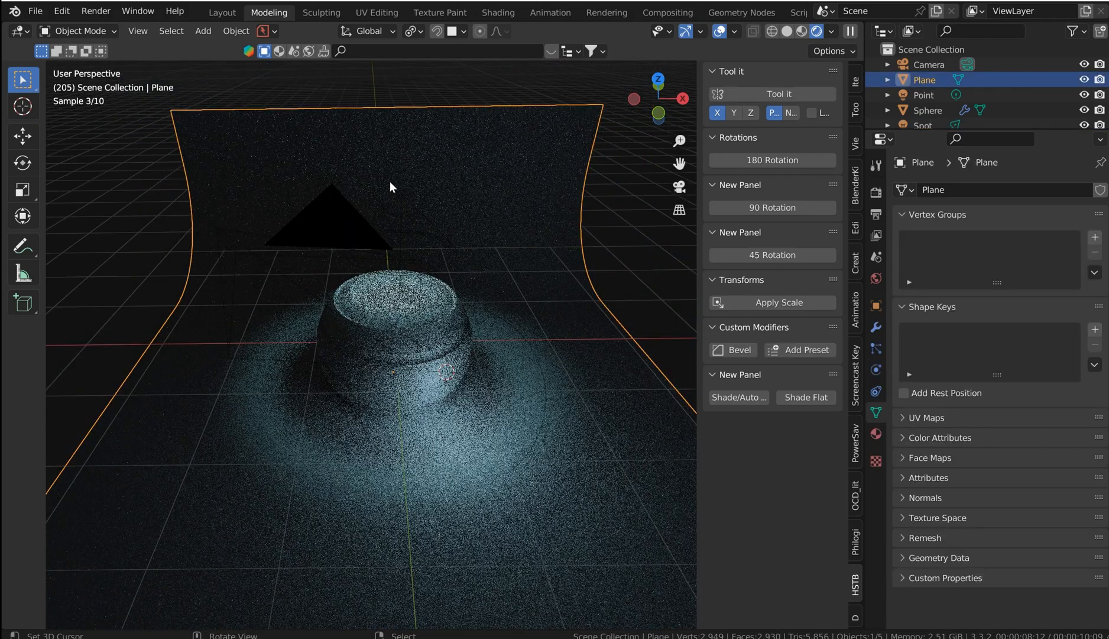
pyautogui.click(922, 124)
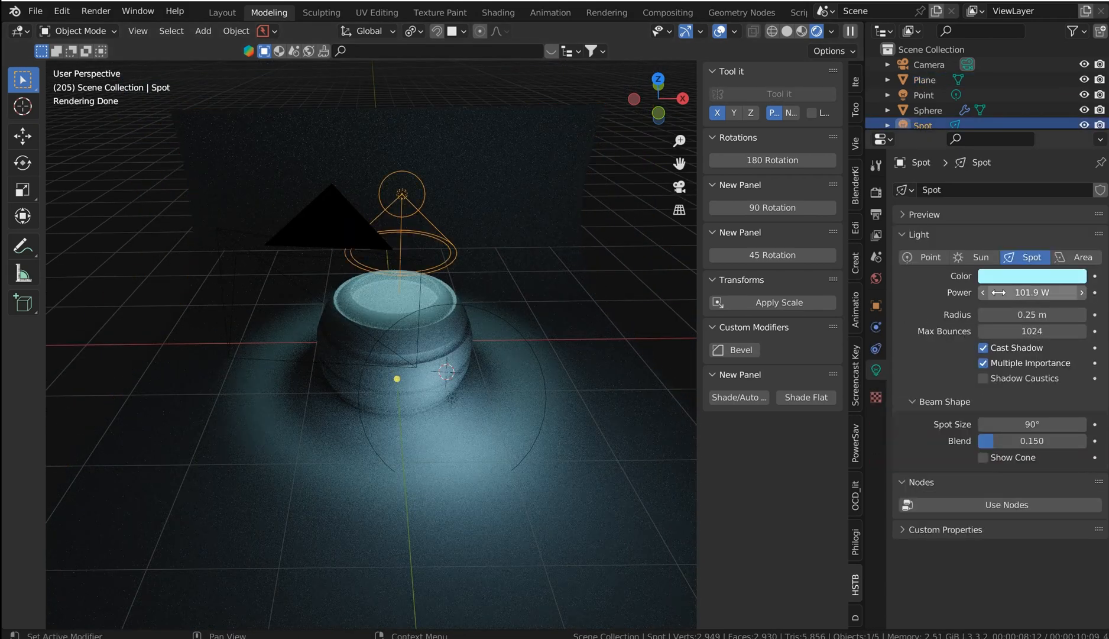
pyautogui.moveTo(1004, 292); pyautogui.dragTo(1054, 292)
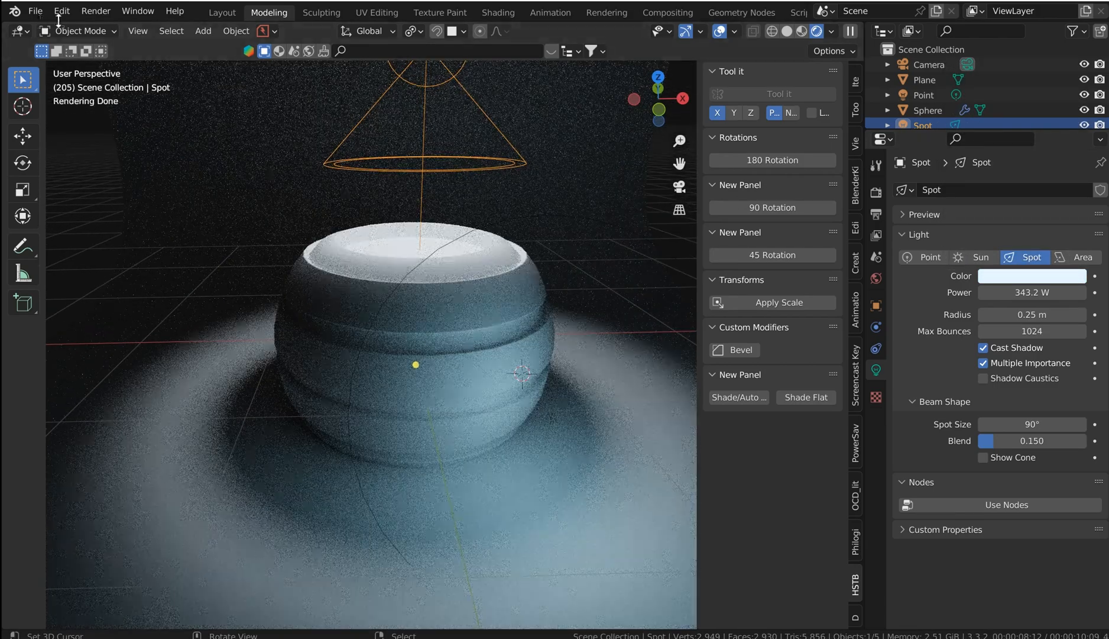
pyautogui.click(433, 346)
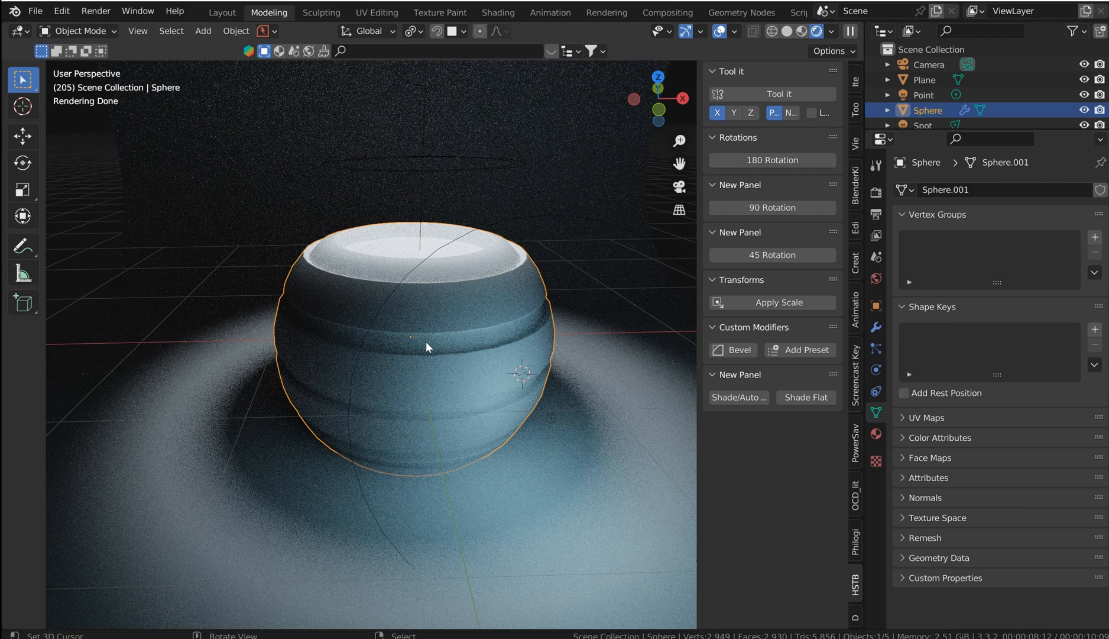
pyautogui.moveTo(96, 13)
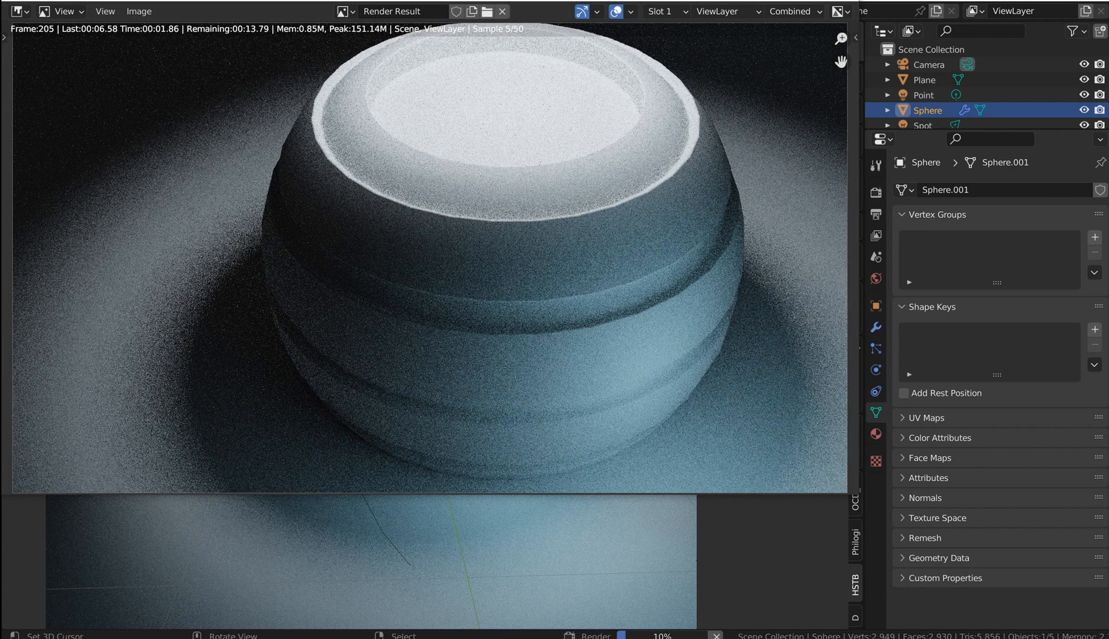
pyautogui.moveTo(731, 308)
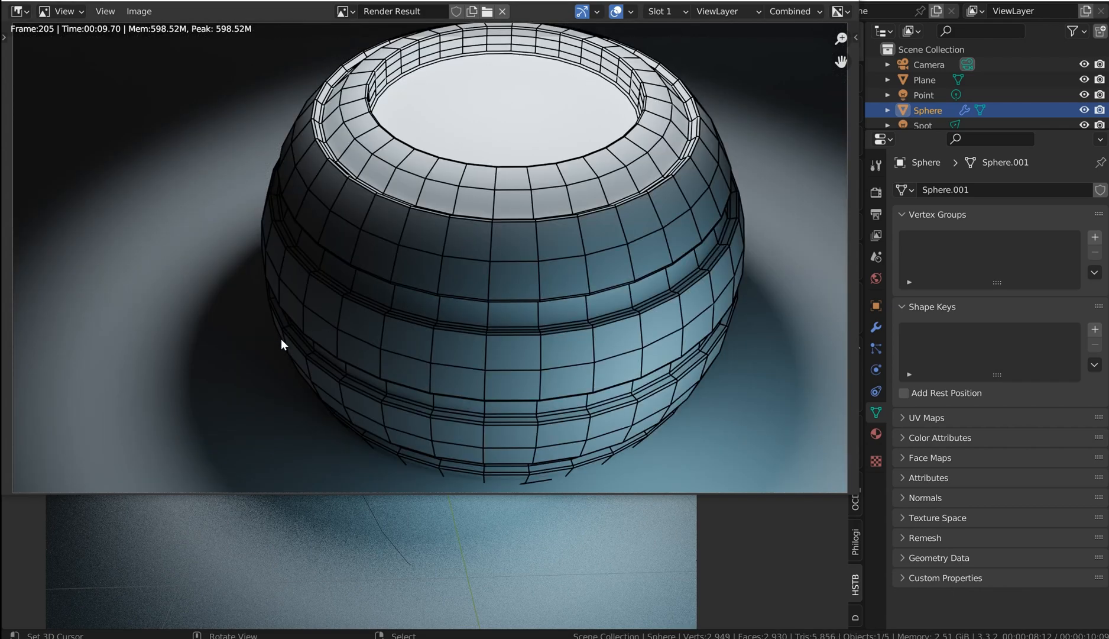
pyautogui.moveTo(579, 282)
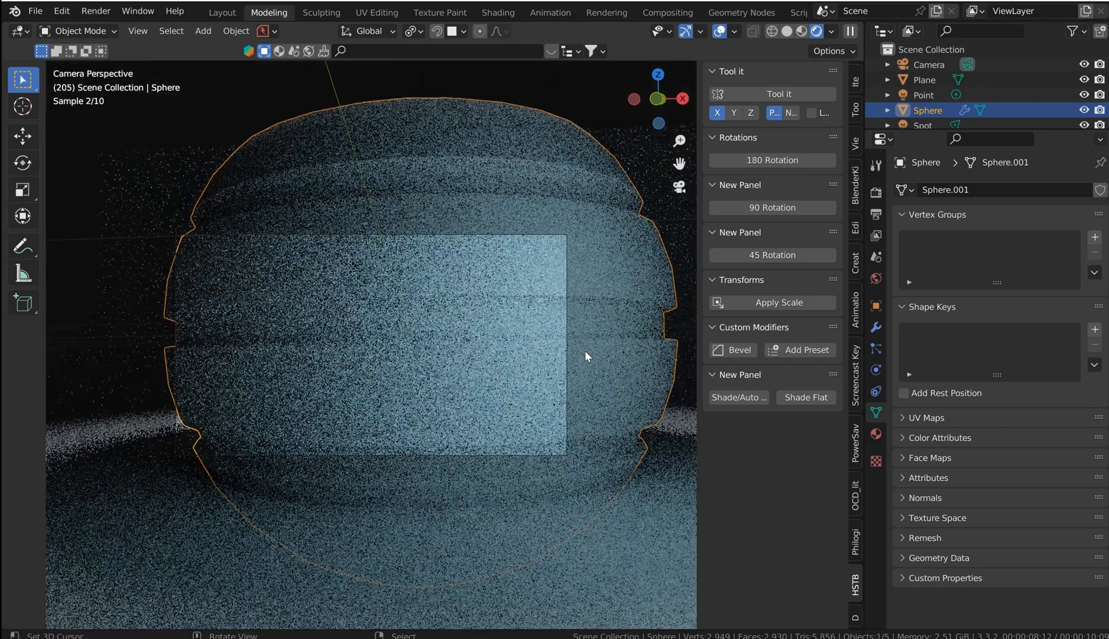
# Step: Set the camera's sensor size to 48 mm, then make the sphere pot the active object
pyautogui.click(928, 64)
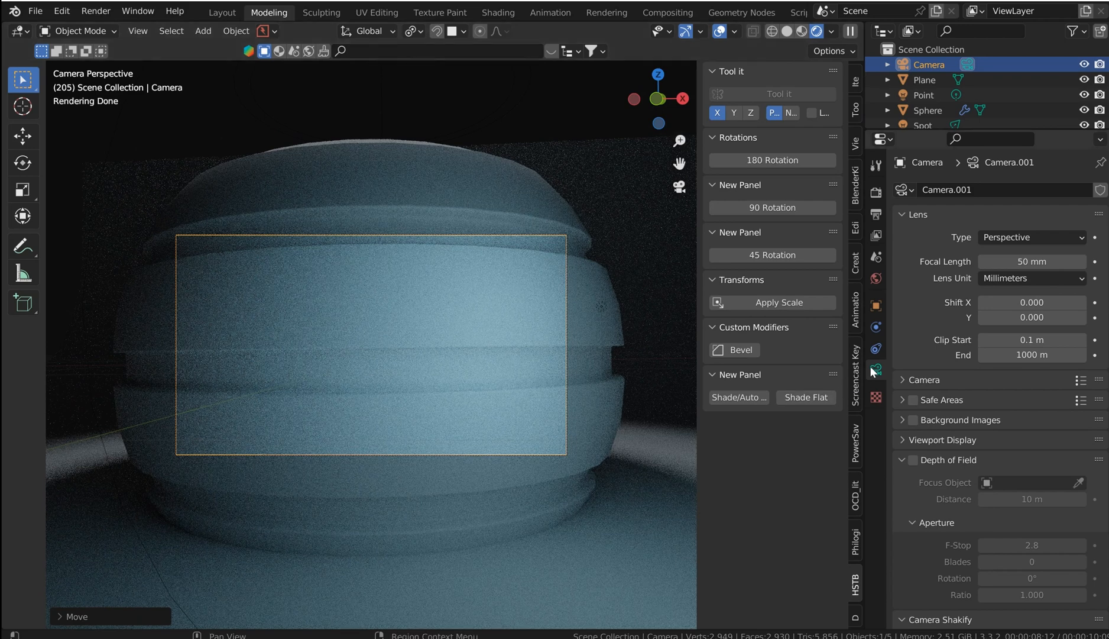
pyautogui.click(903, 380)
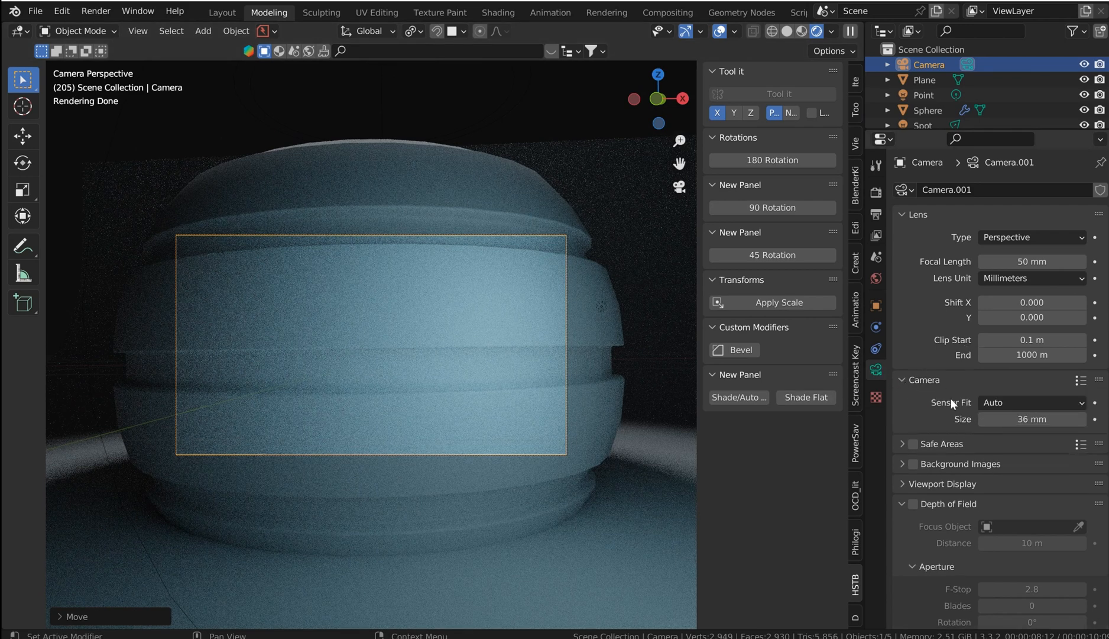
pyautogui.doubleClick(1031, 419)
pyautogui.write('48')
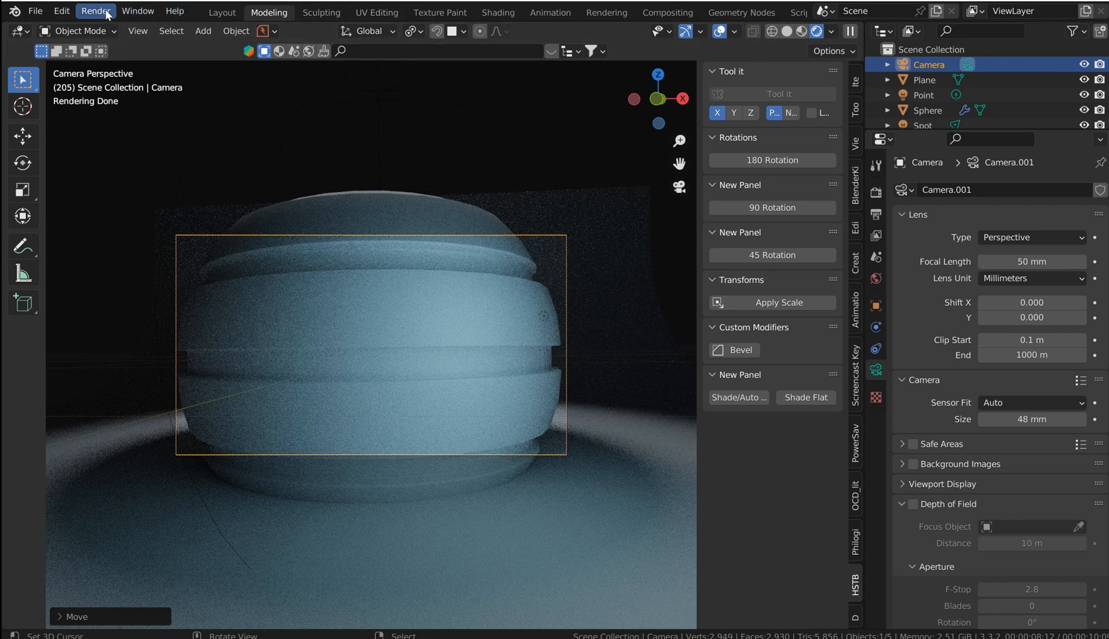
pyautogui.click(928, 110)
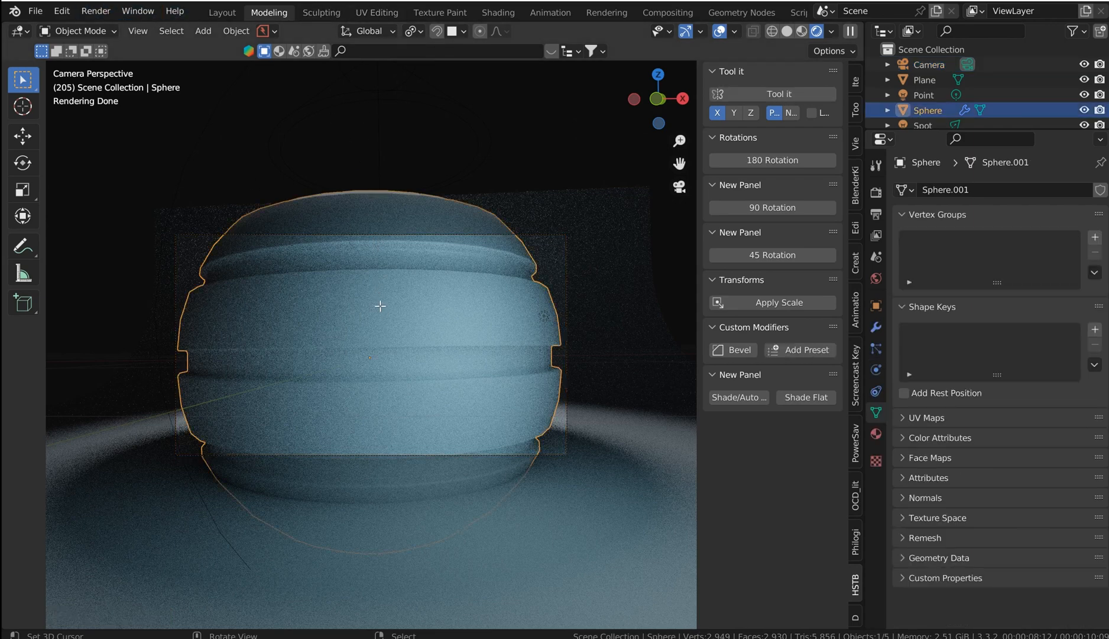
# Step: Subdivide all faces of the pot and mark its edges as Freestyle edges
pyautogui.press('Tab')
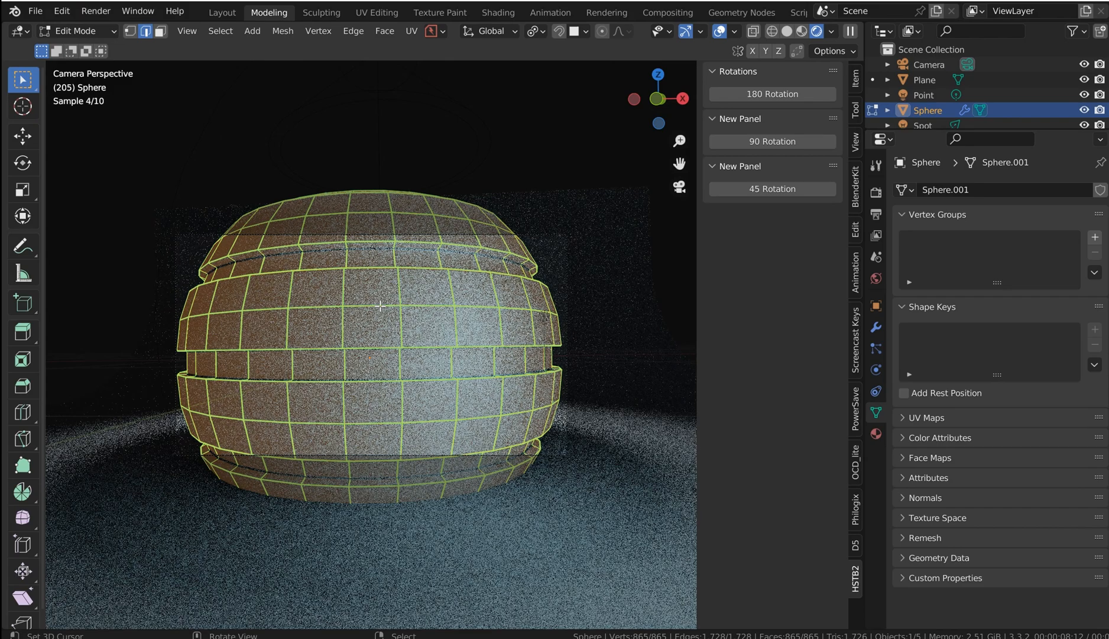
pyautogui.moveTo(166, 21)
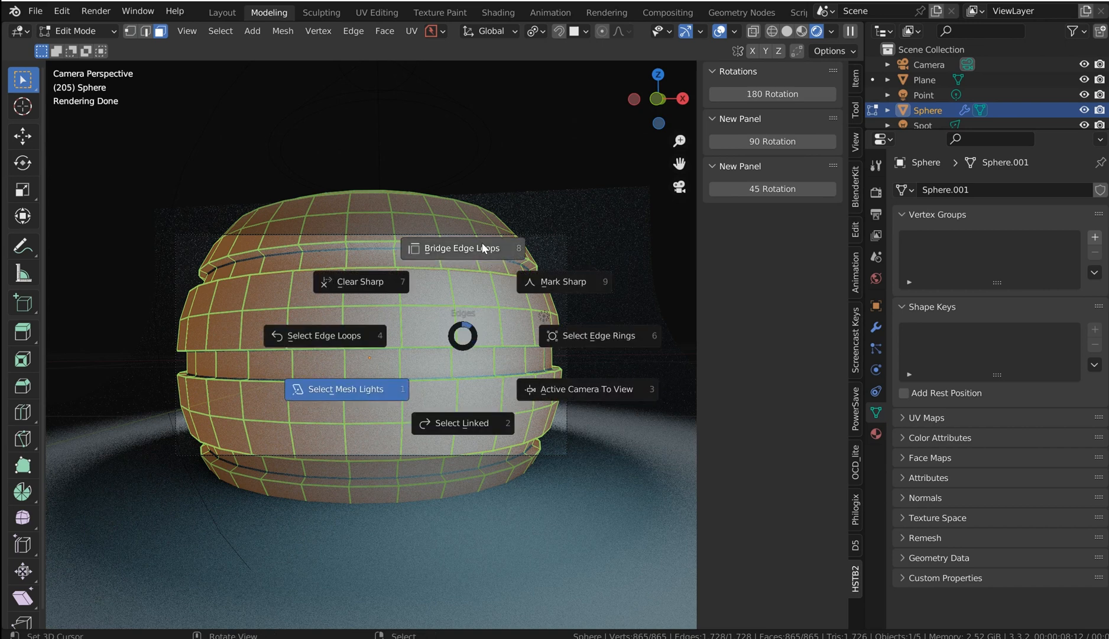
pyautogui.moveTo(547, 426)
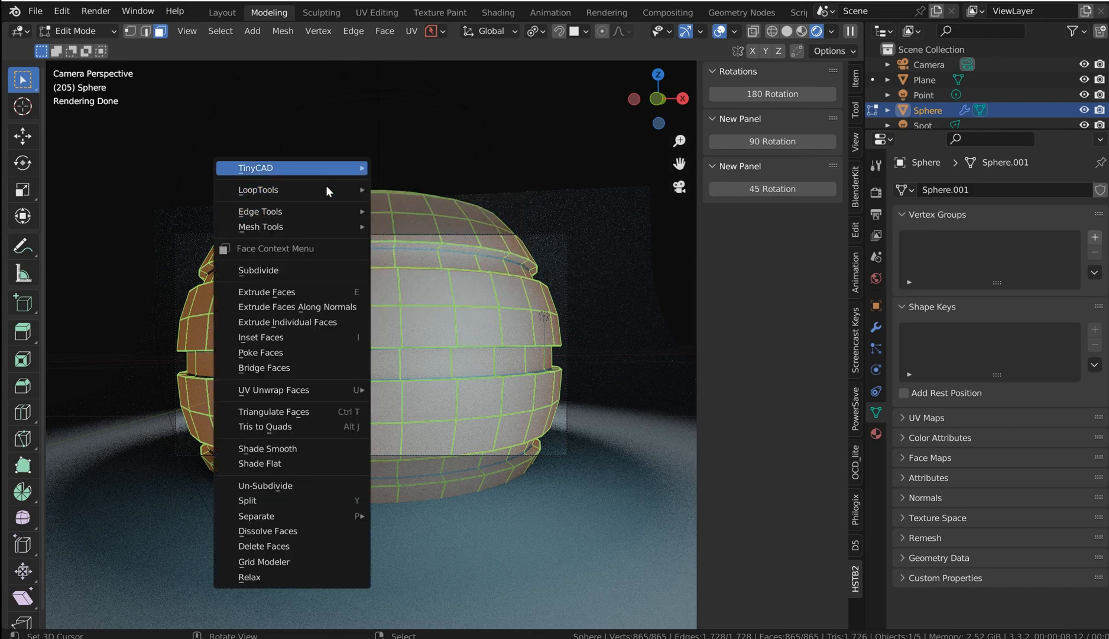
pyautogui.click(257, 270)
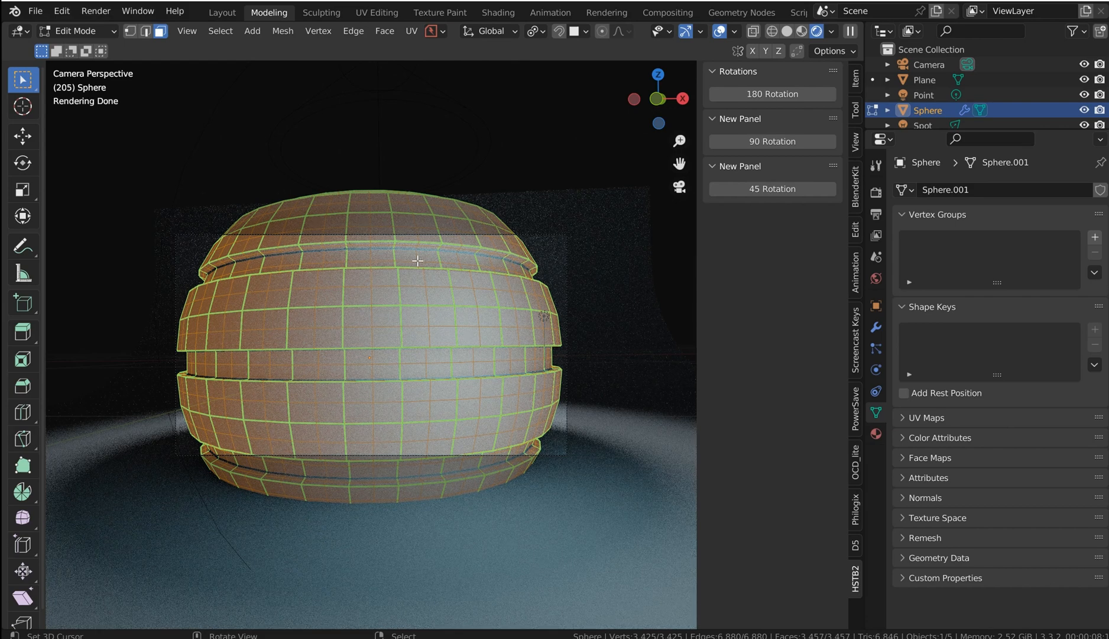
pyautogui.click(352, 31)
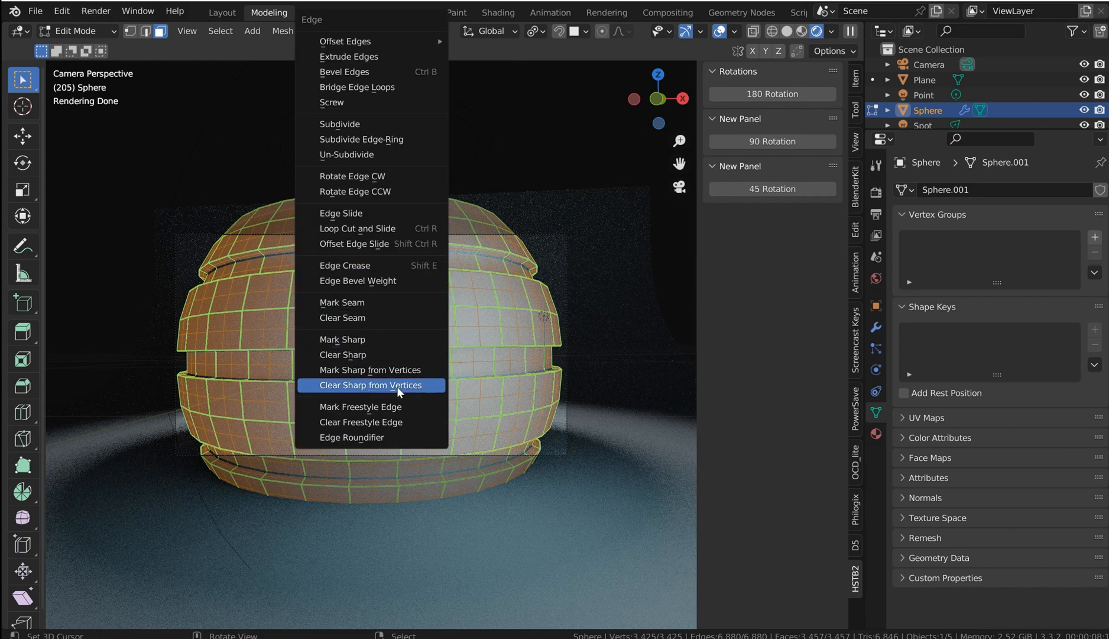
pyautogui.click(371, 385)
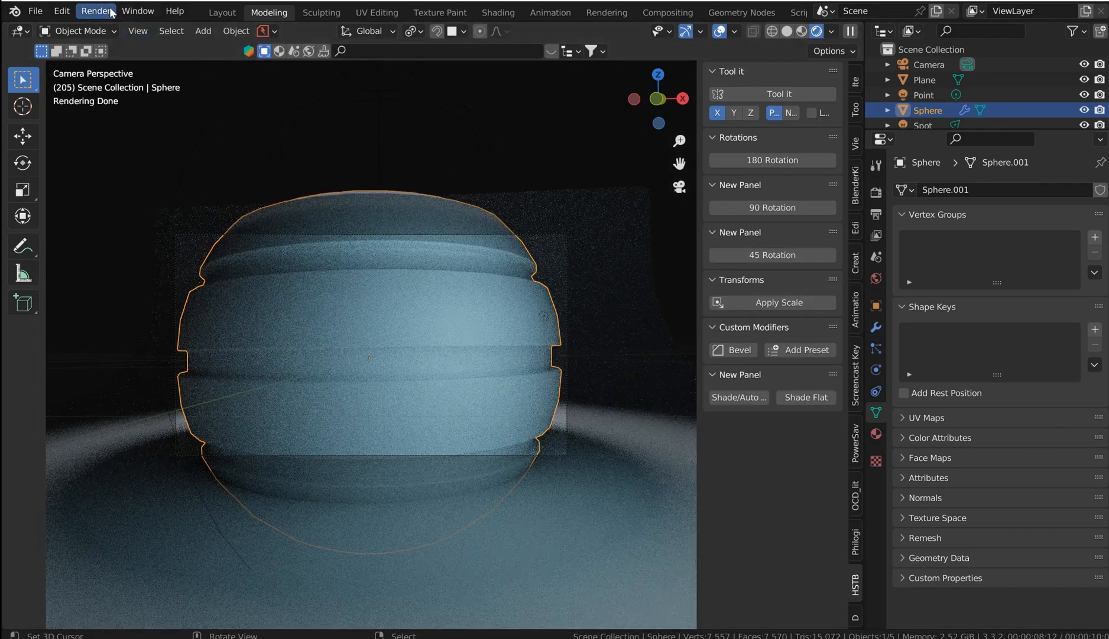
# Step: In Freestyle Edge Detection set Crease Angle to 90 and enable Culling of out-of-view edges
pyautogui.click(96, 11)
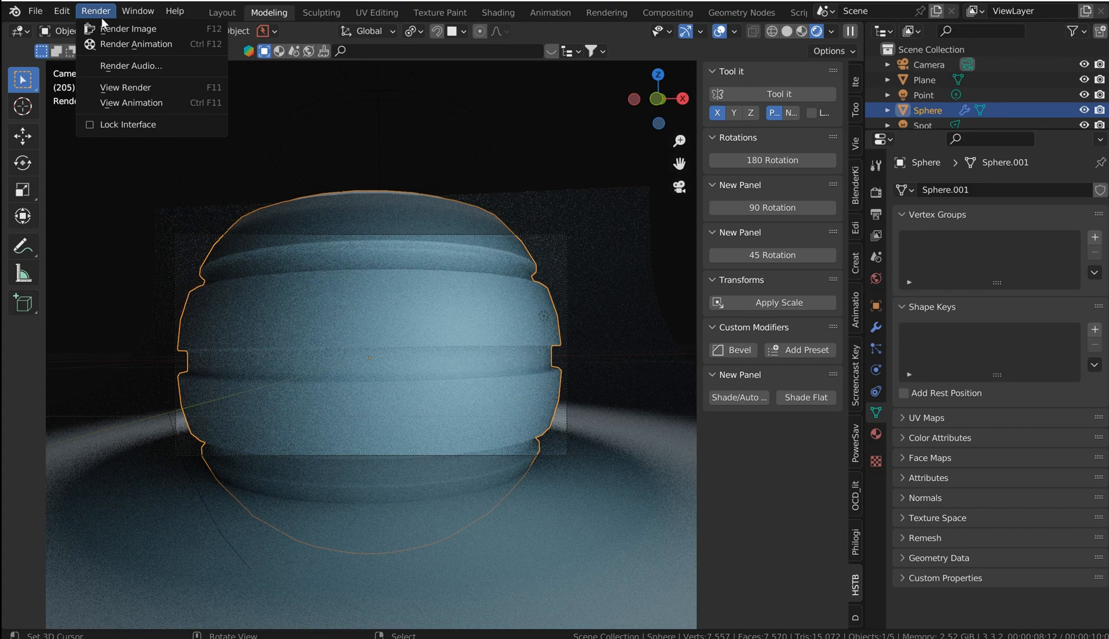
pyautogui.click(128, 28)
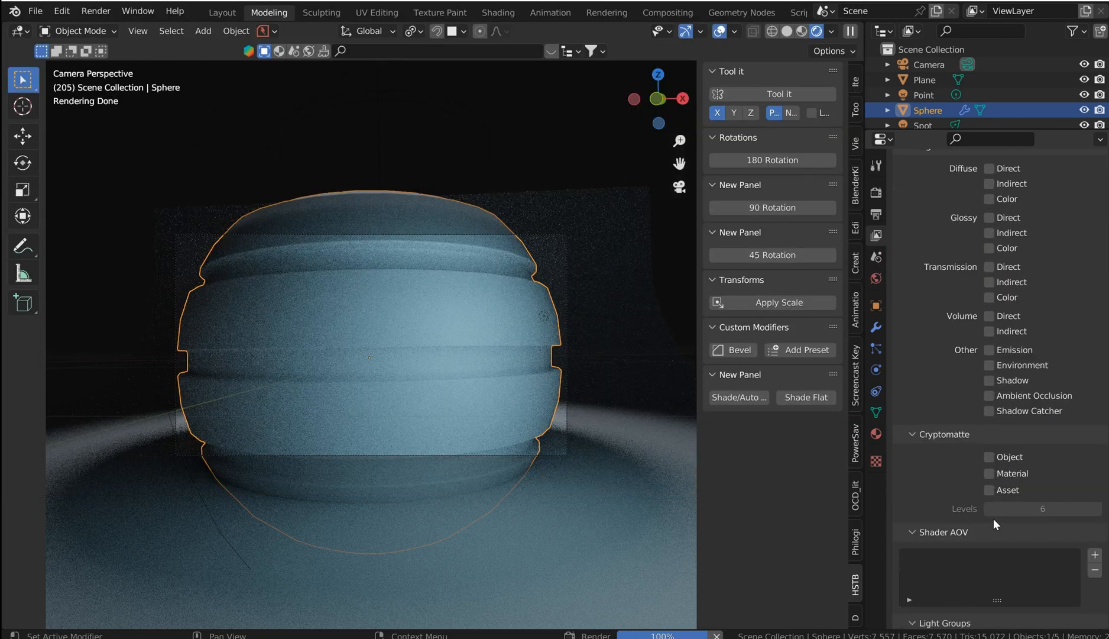
pyautogui.scroll(-3)
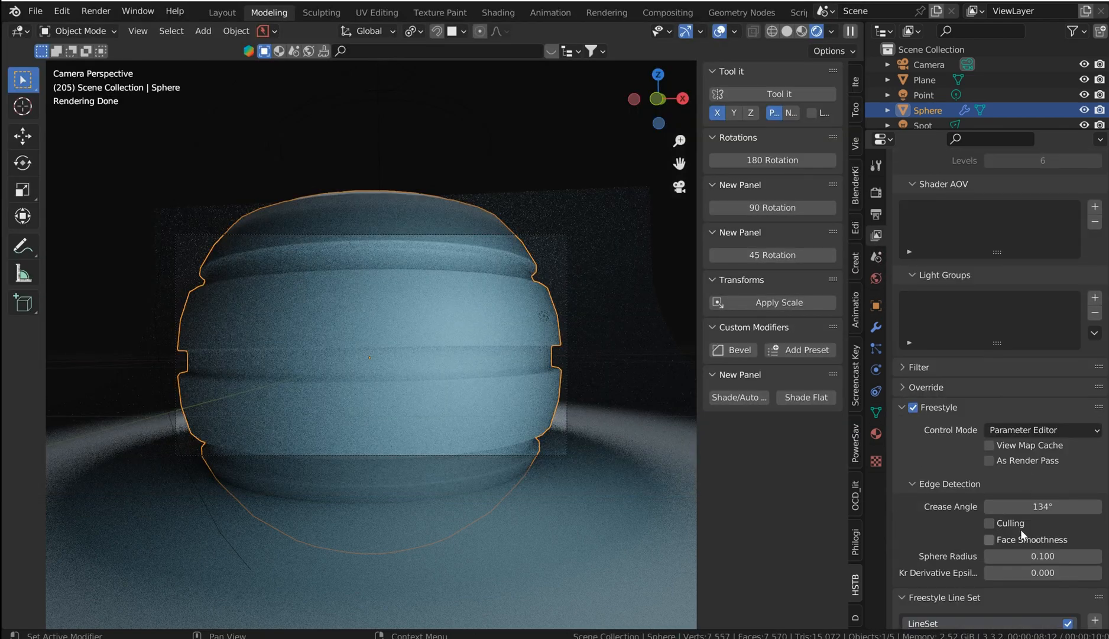
pyautogui.doubleClick(1043, 506)
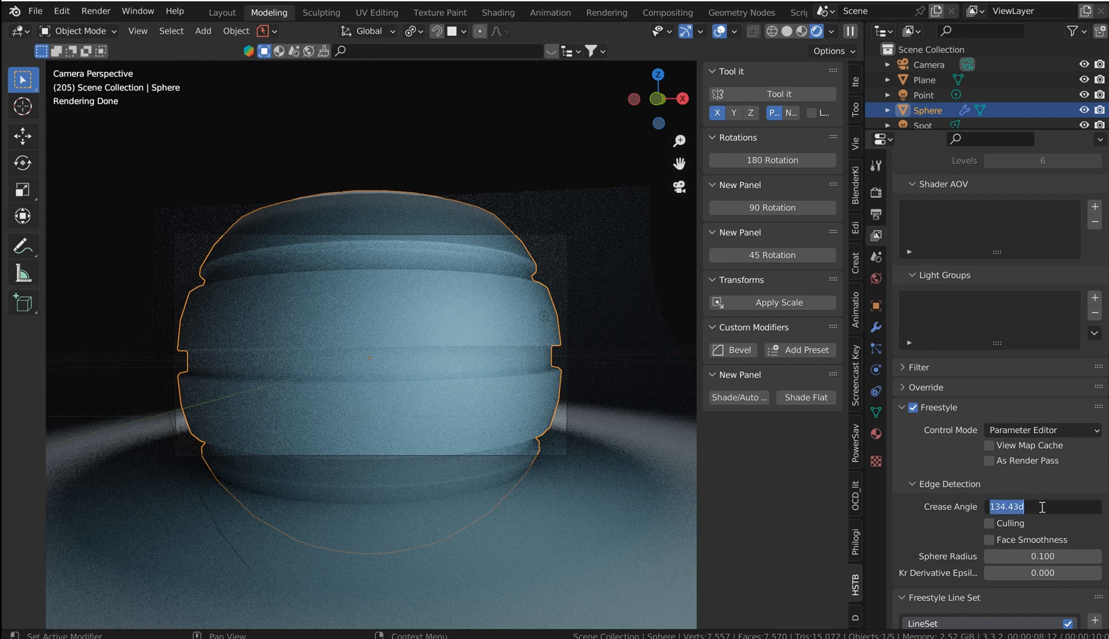
pyautogui.write('90°')
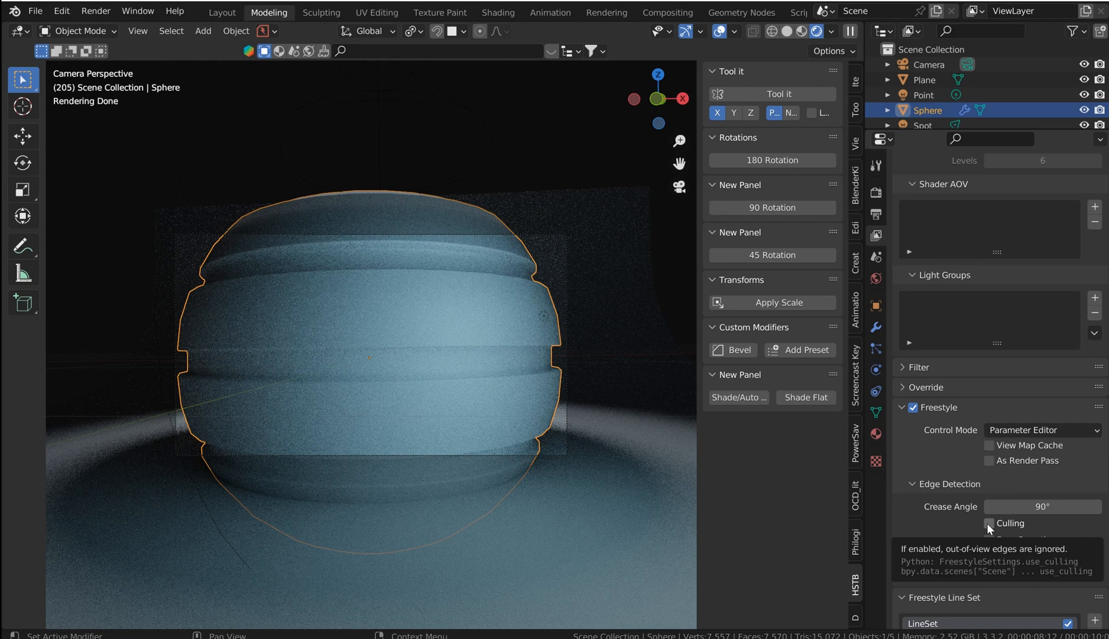
pyautogui.click(990, 523)
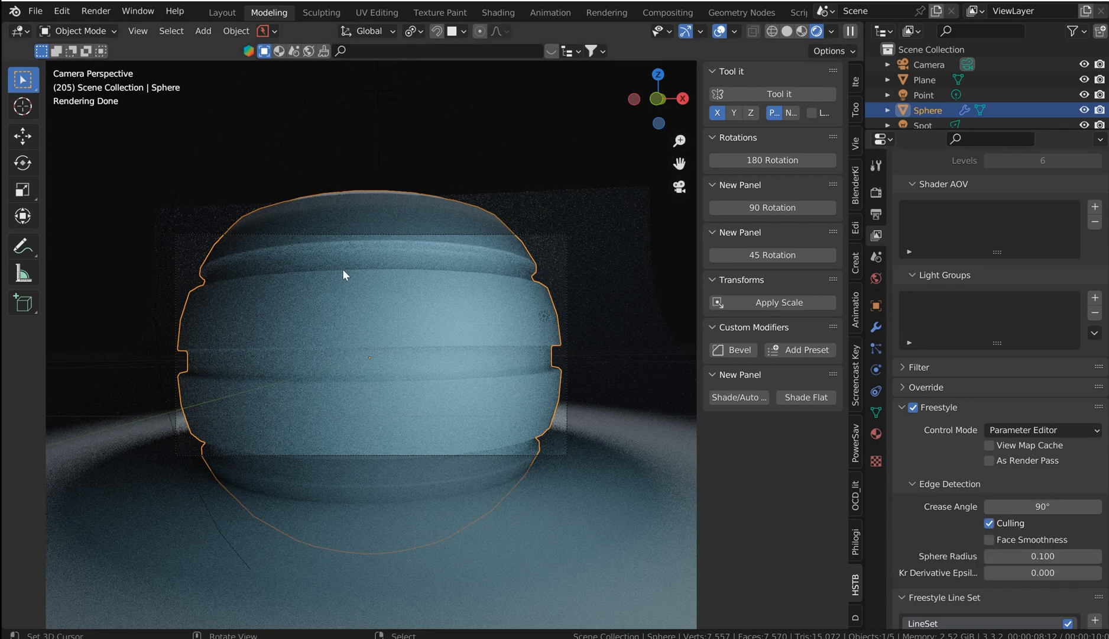
pyautogui.moveTo(205, 229)
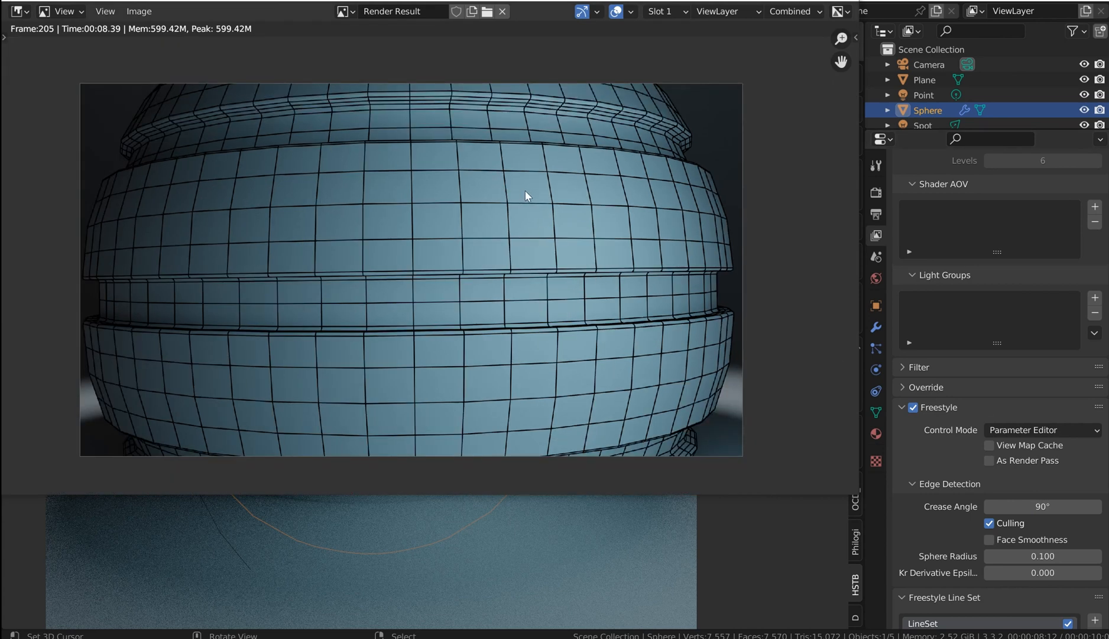
pyautogui.moveTo(202, 142)
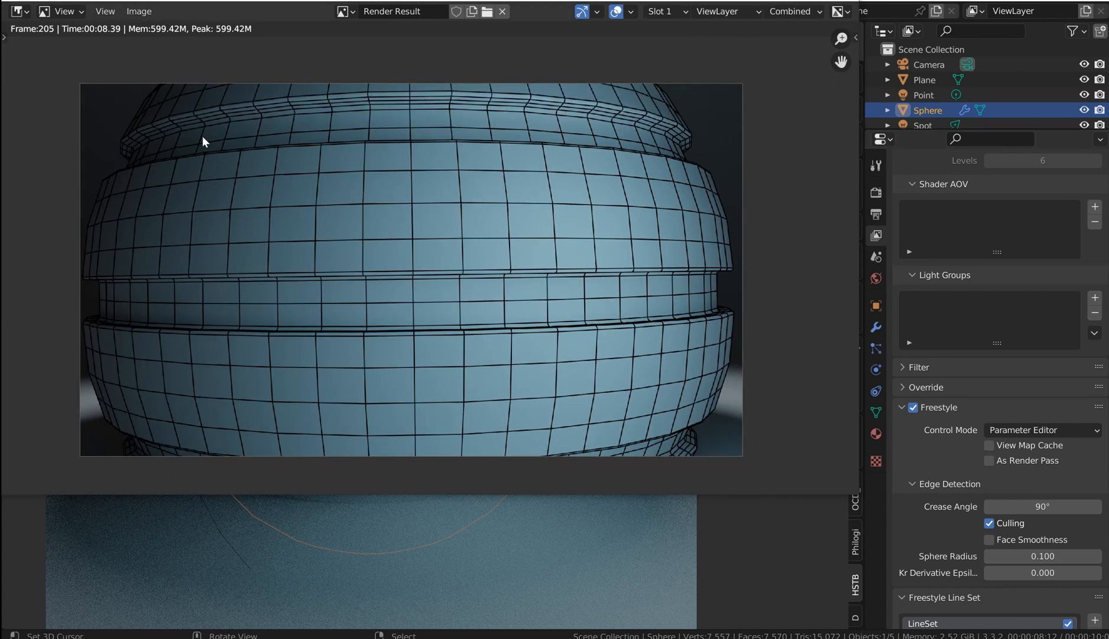
pyautogui.moveTo(724, 53)
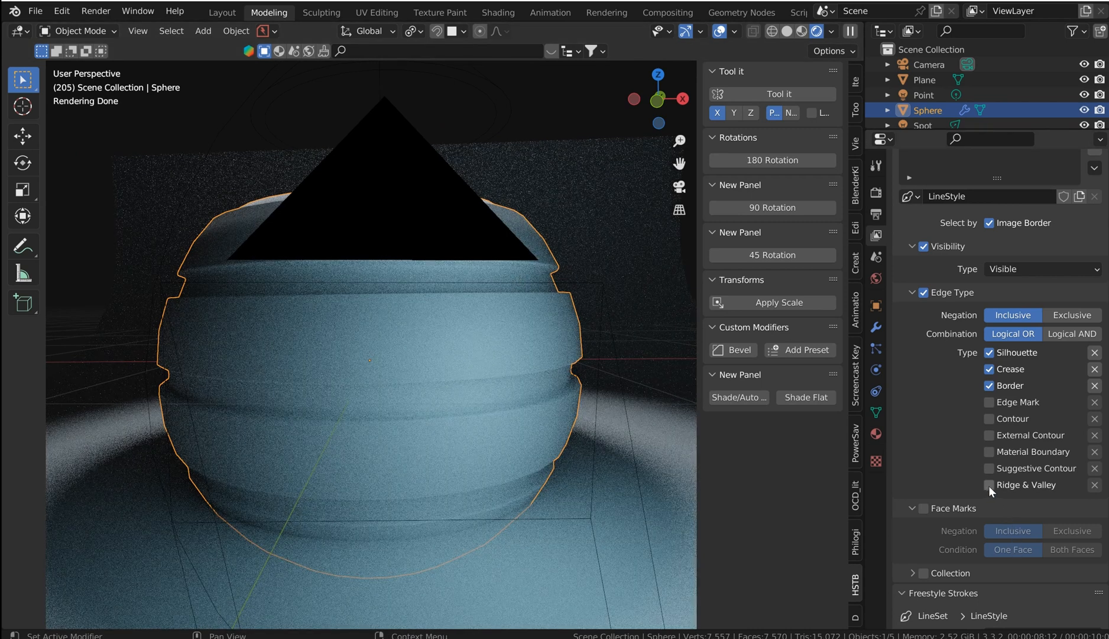
# Step: Add Ridge & Valley and Edge Mark to the LineStyle edge types and re-render
pyautogui.click(95, 10)
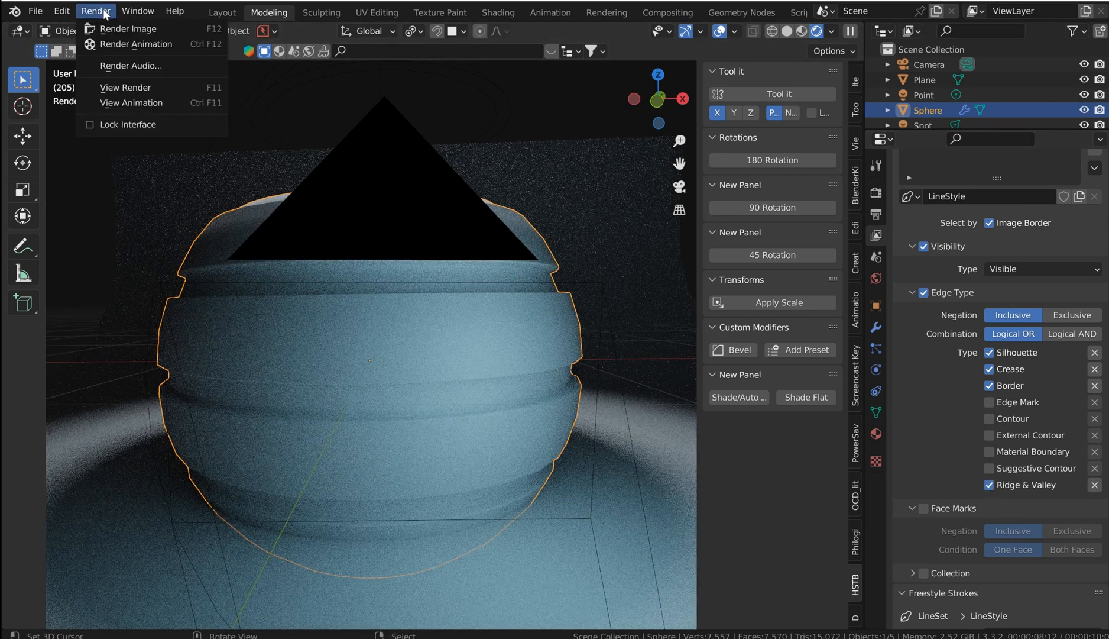
pyautogui.click(125, 29)
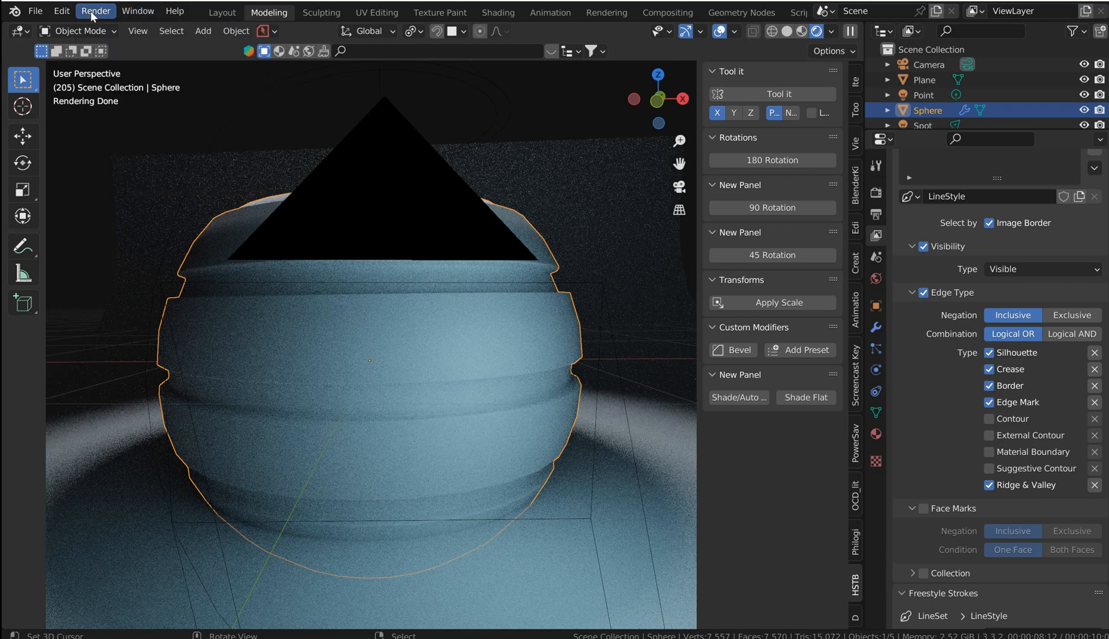
pyautogui.click(97, 10)
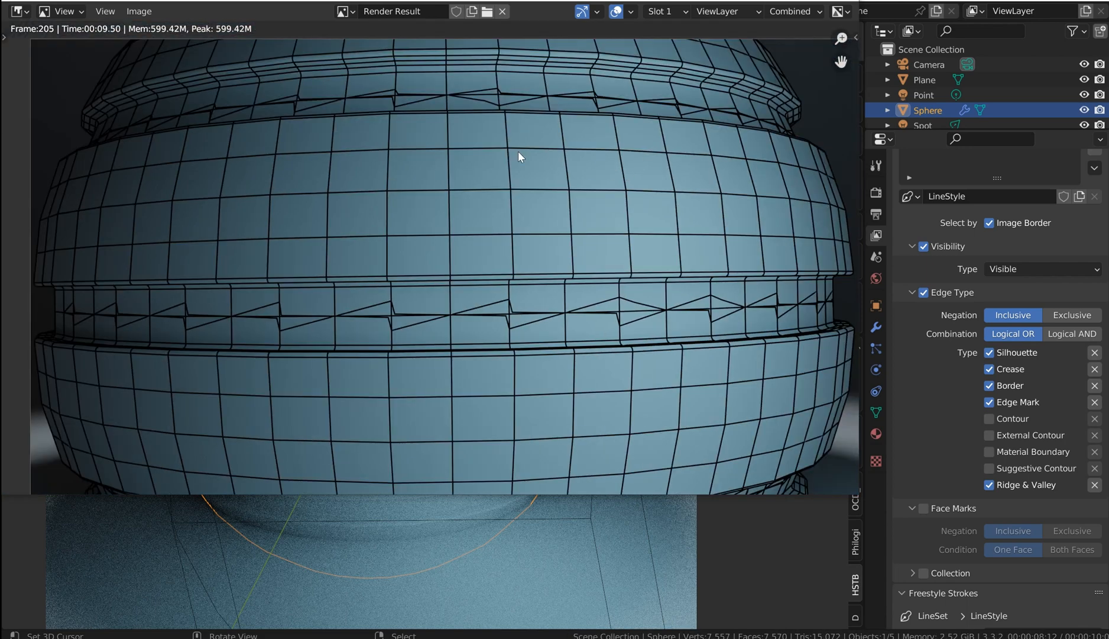
pyautogui.moveTo(376, 365)
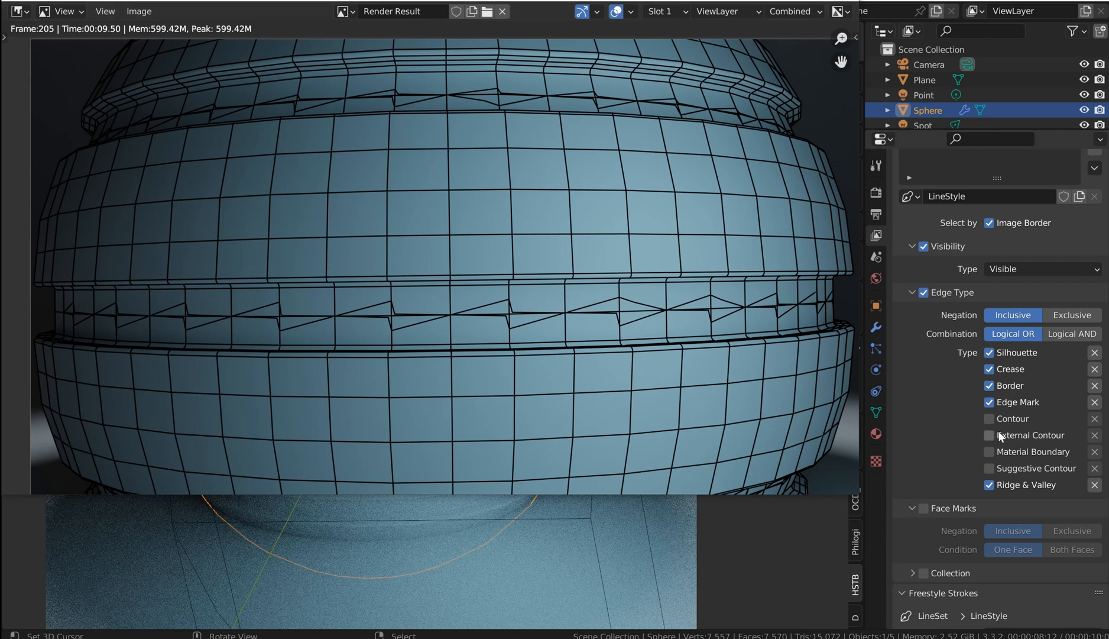
pyautogui.moveTo(1015, 441)
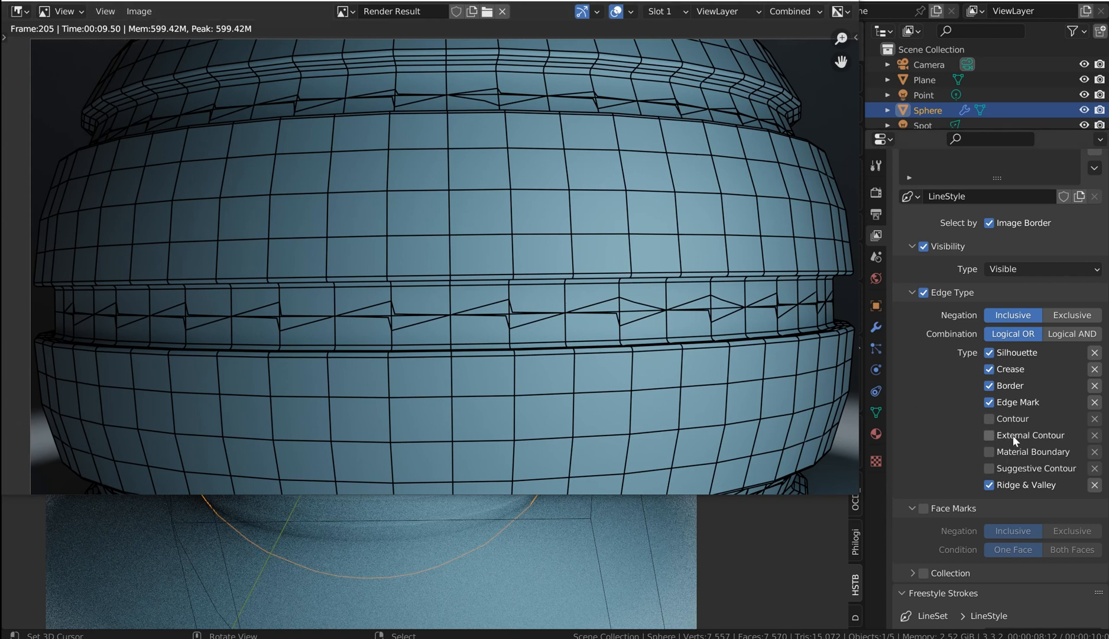
pyautogui.moveTo(1011, 441)
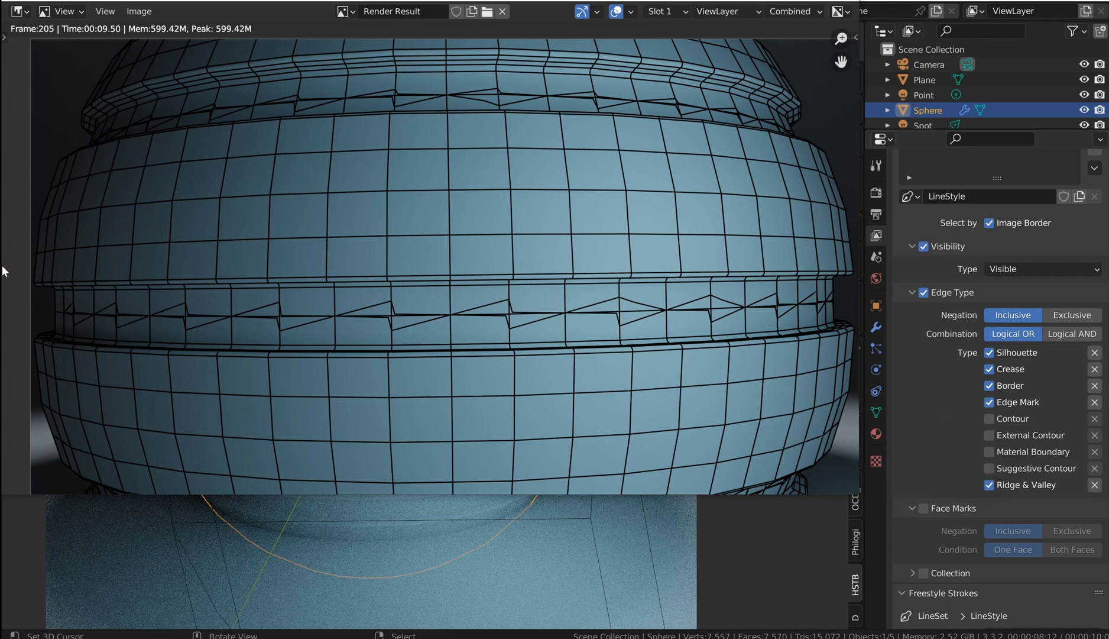
pyautogui.moveTo(504, 72)
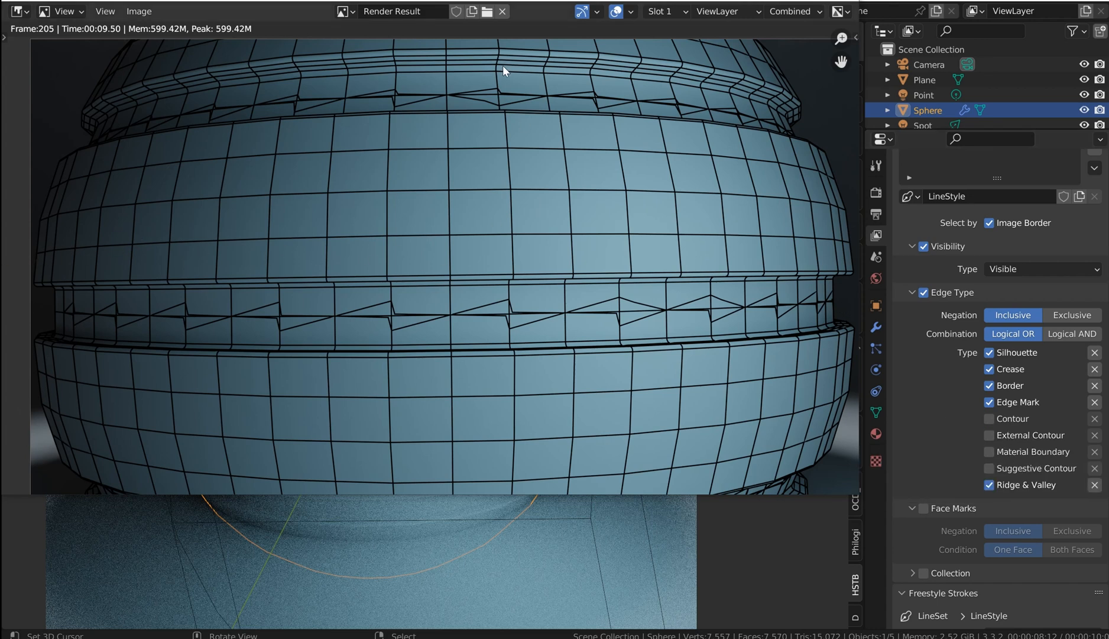